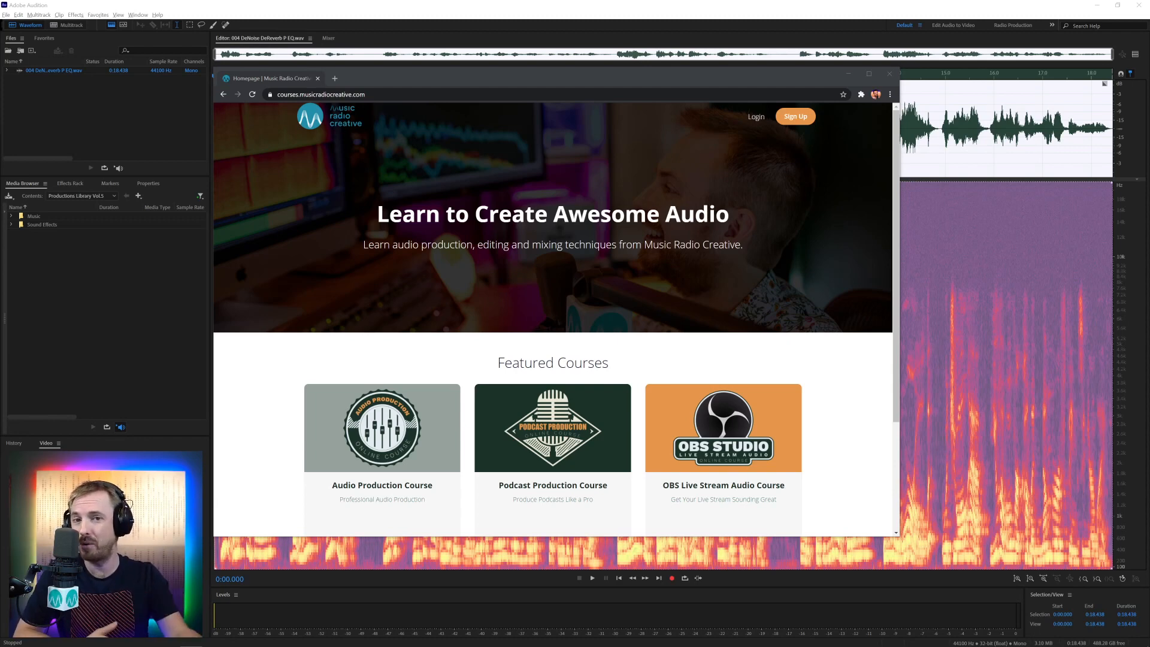
pyautogui.moveTo(472, 424)
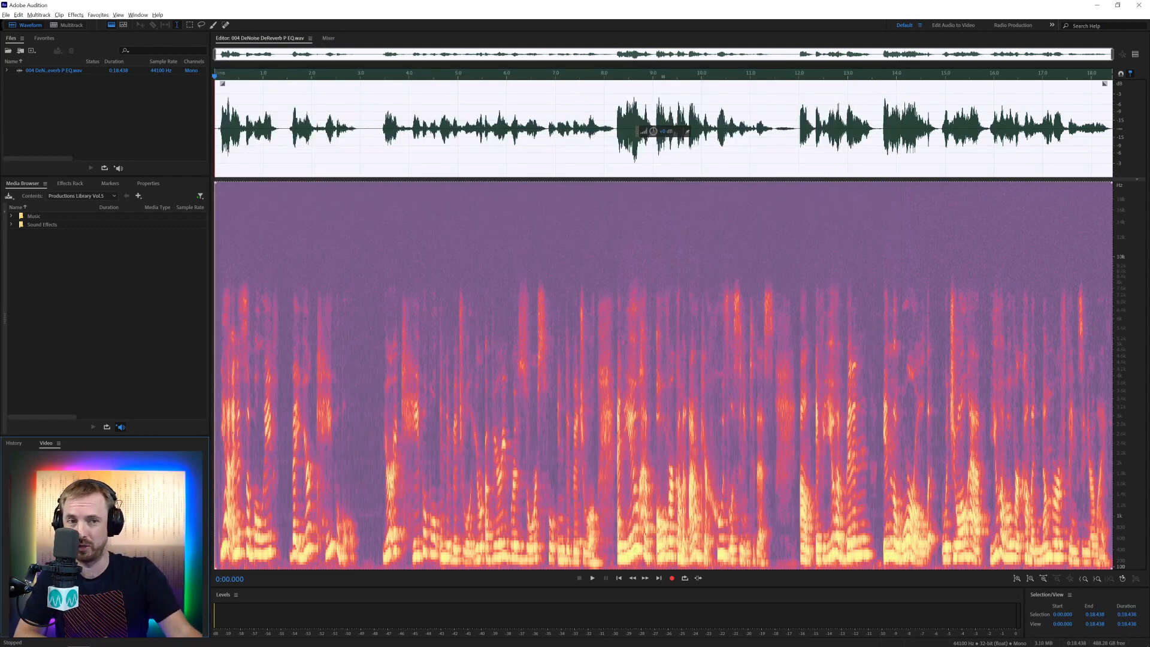
# Listen to the noisy recording, then preview DeNoise with its Amount at zero.
pyautogui.click(592, 578)
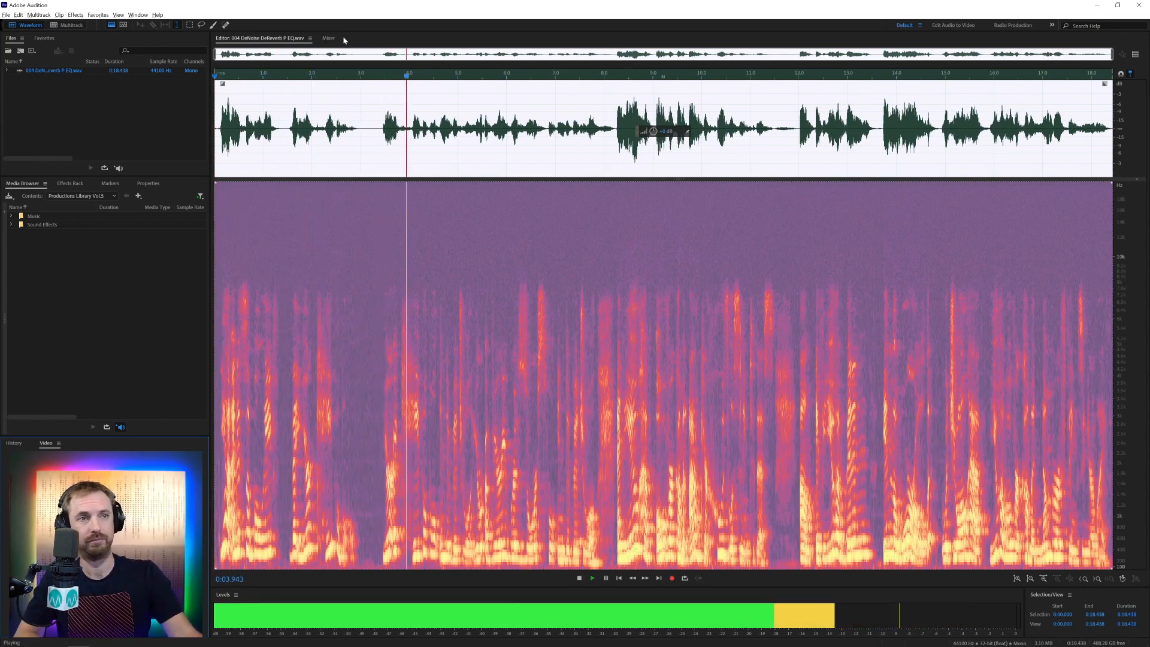
pyautogui.click(605, 579)
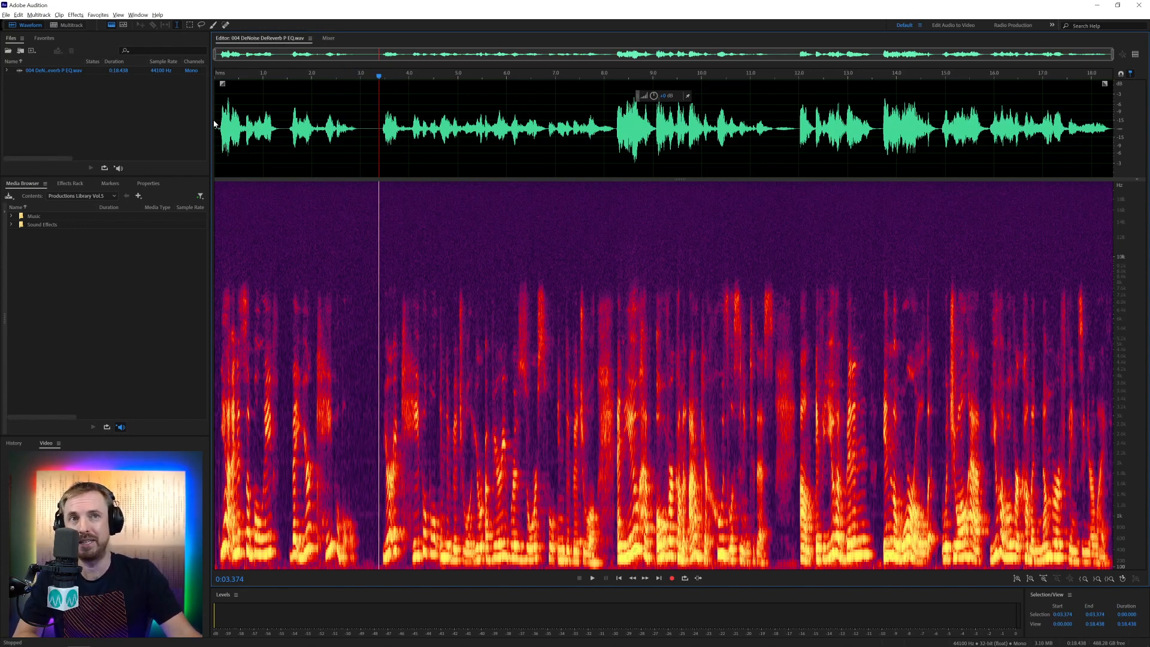
pyautogui.click(73, 15)
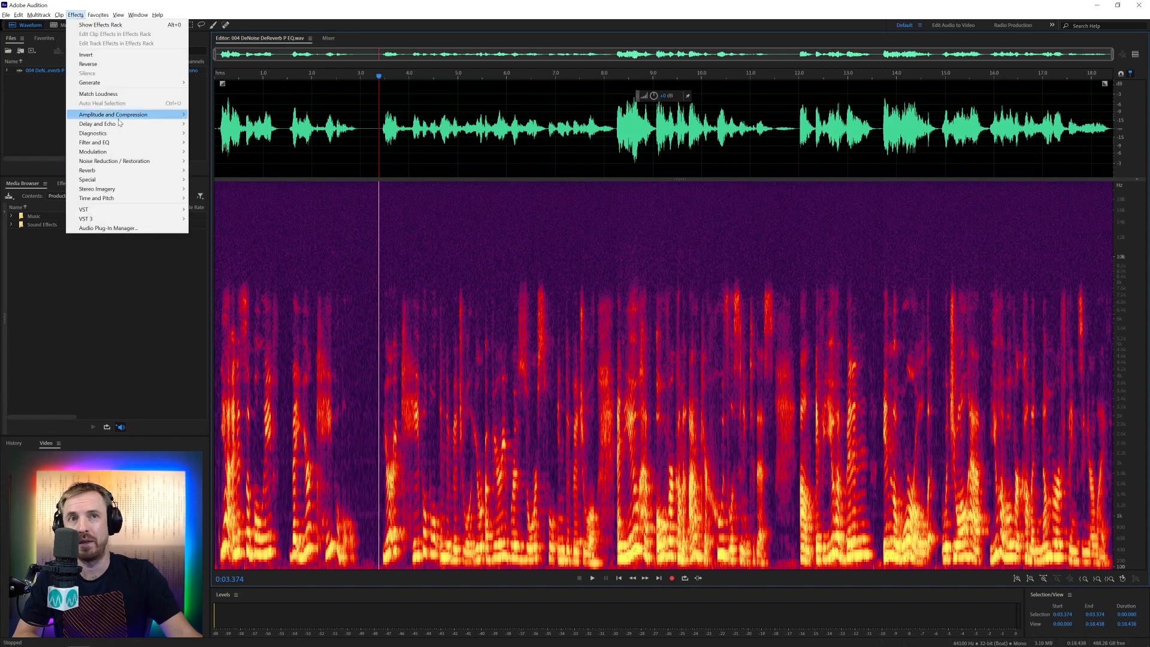
pyautogui.moveTo(115, 161)
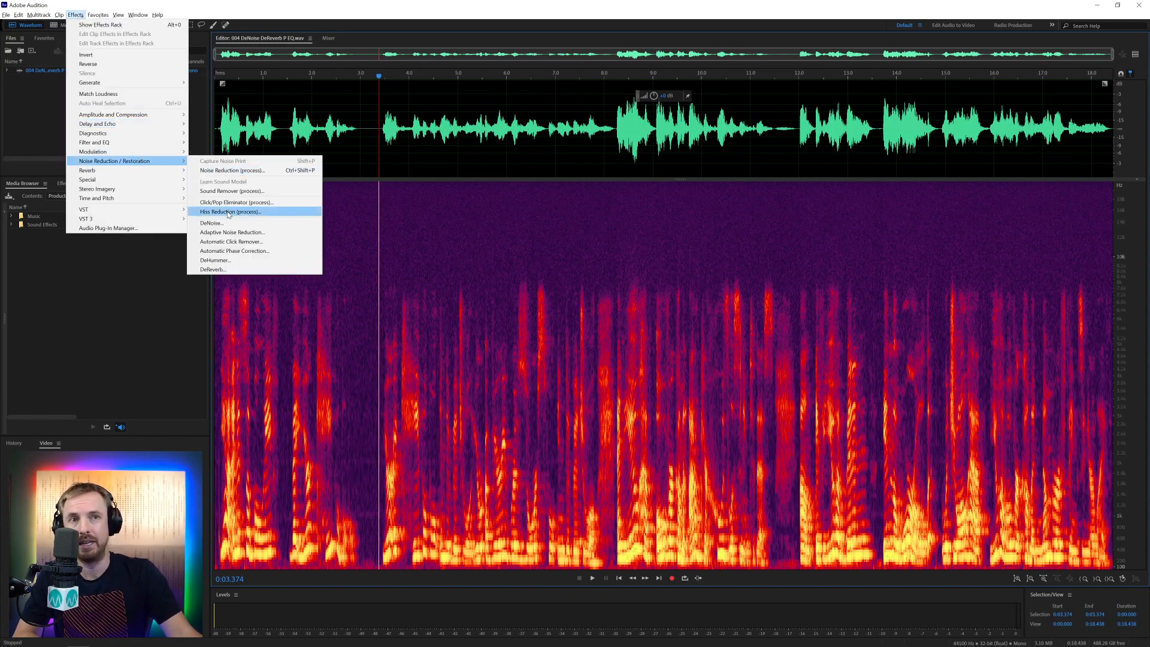
pyautogui.click(212, 223)
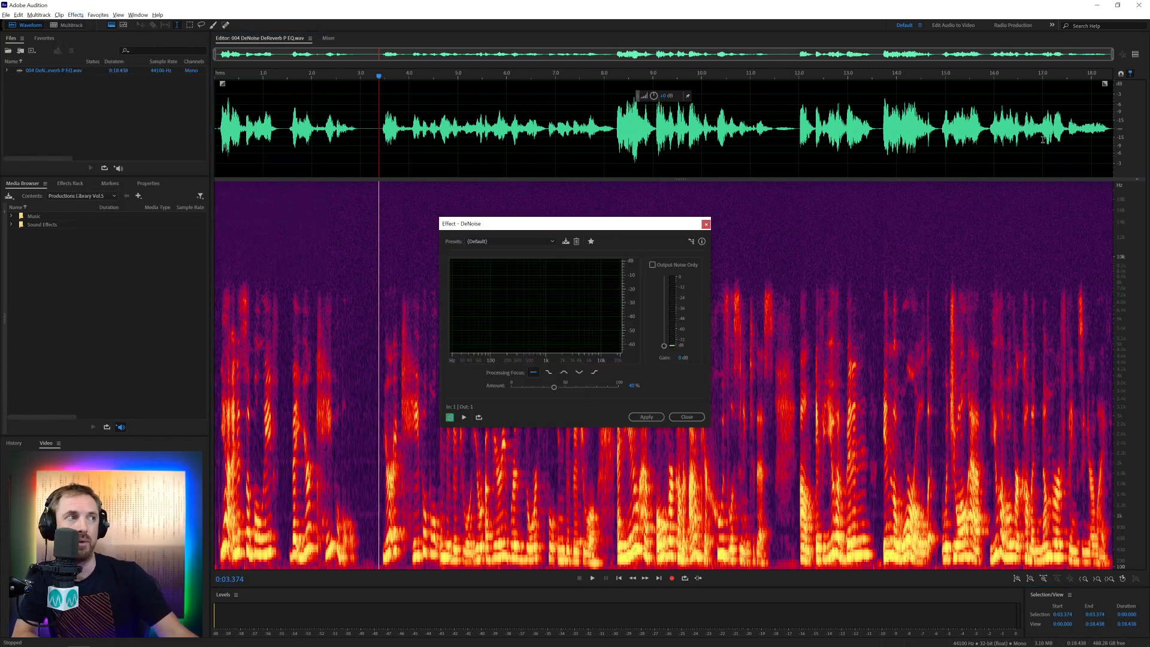
pyautogui.moveTo(1137, 54)
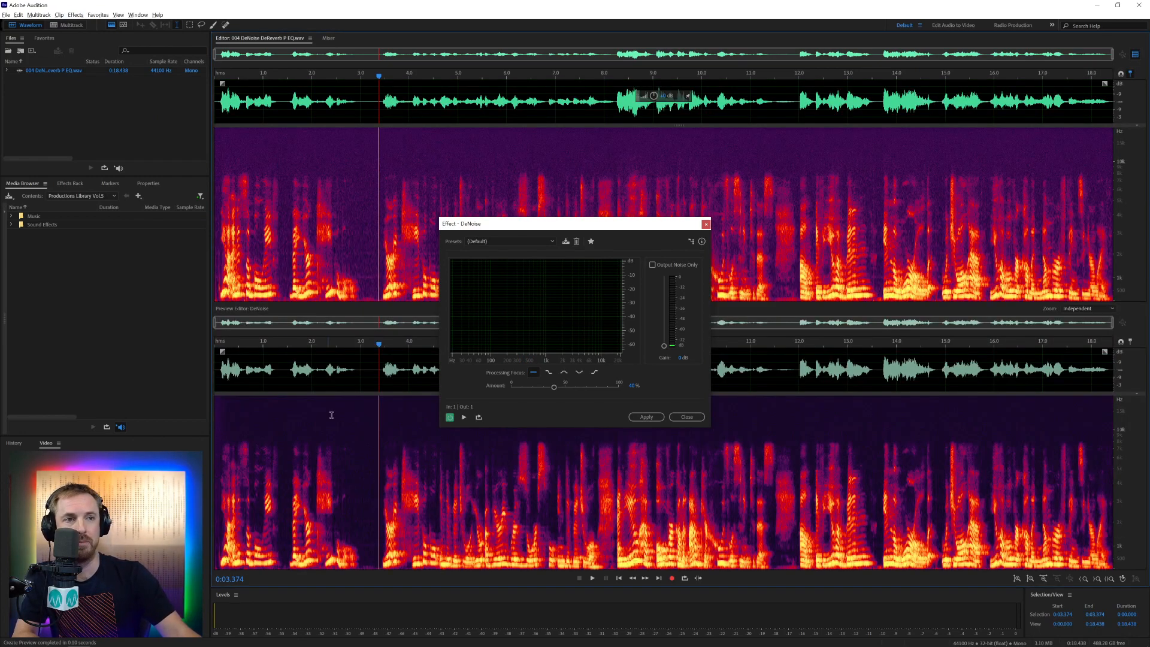
pyautogui.moveTo(553, 387); pyautogui.dragTo(511, 386)
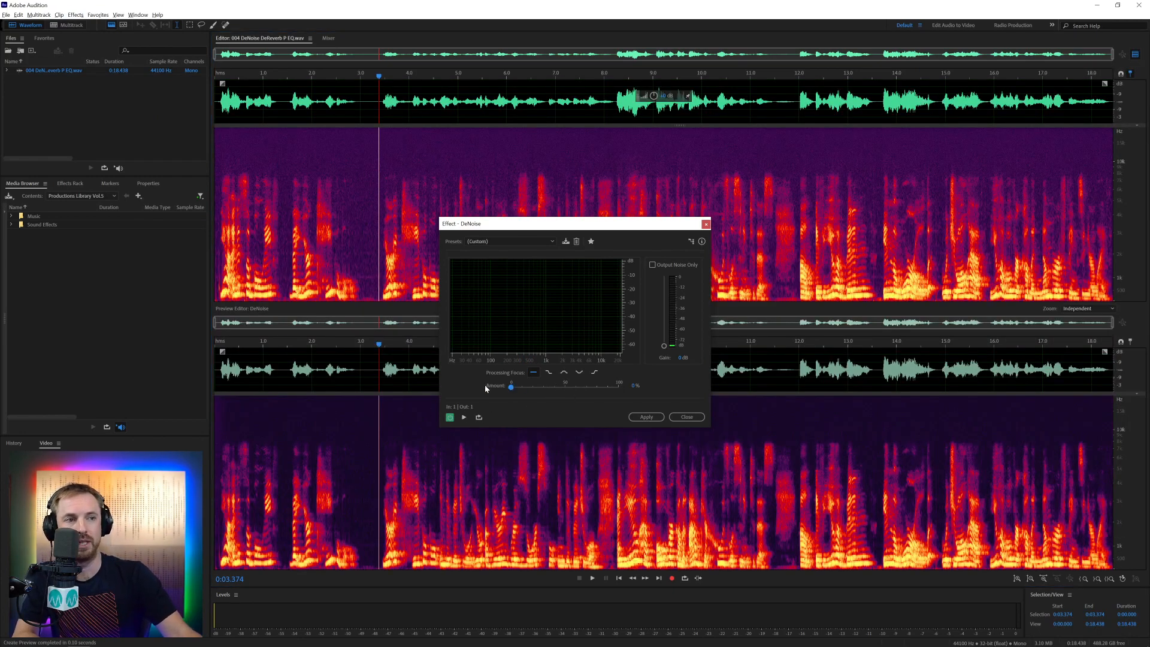
pyautogui.click(464, 417)
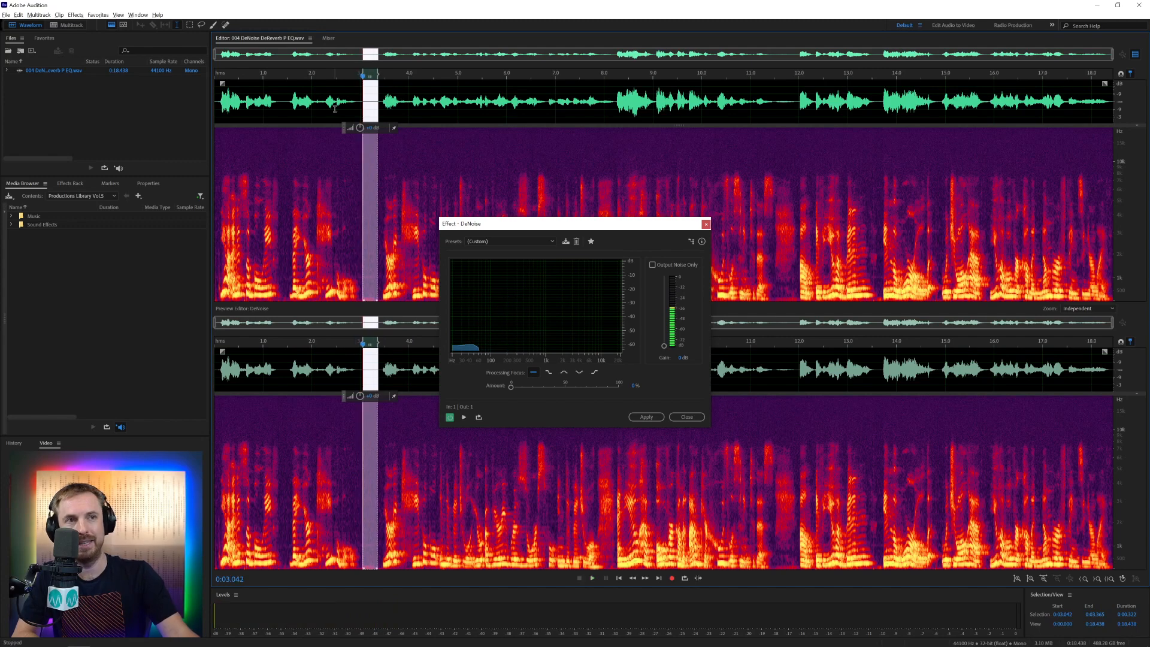
# Set the DeNoise Amount to about 74%, preview, and apply it.
pyautogui.moveTo(511, 387); pyautogui.dragTo(591, 386)
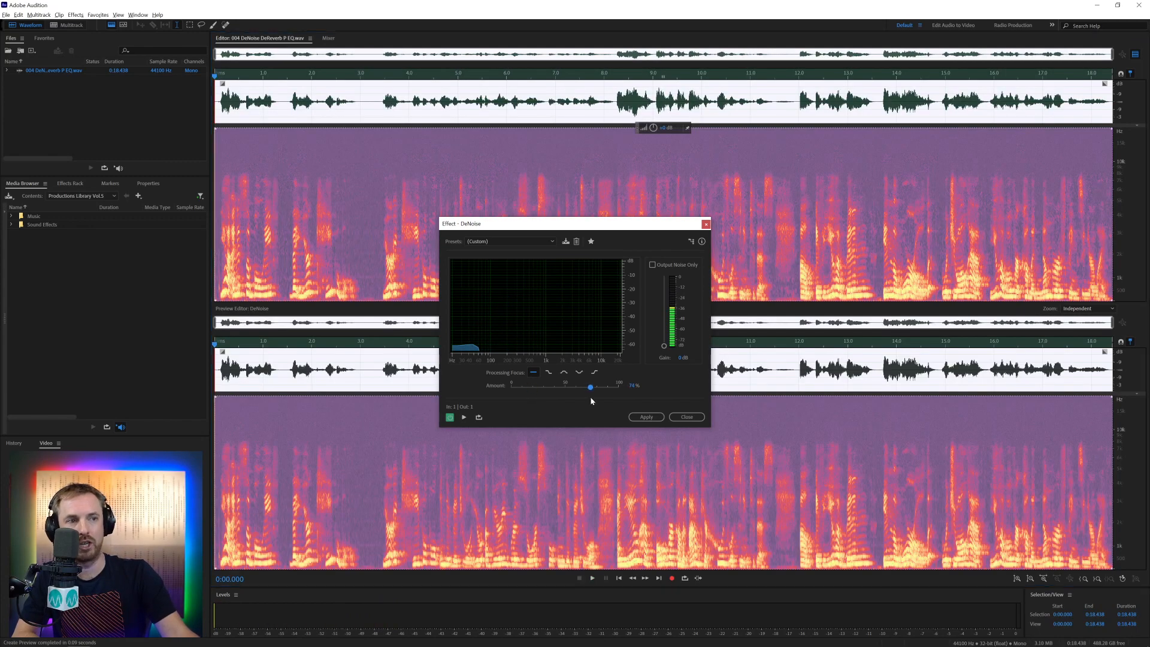
pyautogui.moveTo(591, 387); pyautogui.dragTo(593, 387)
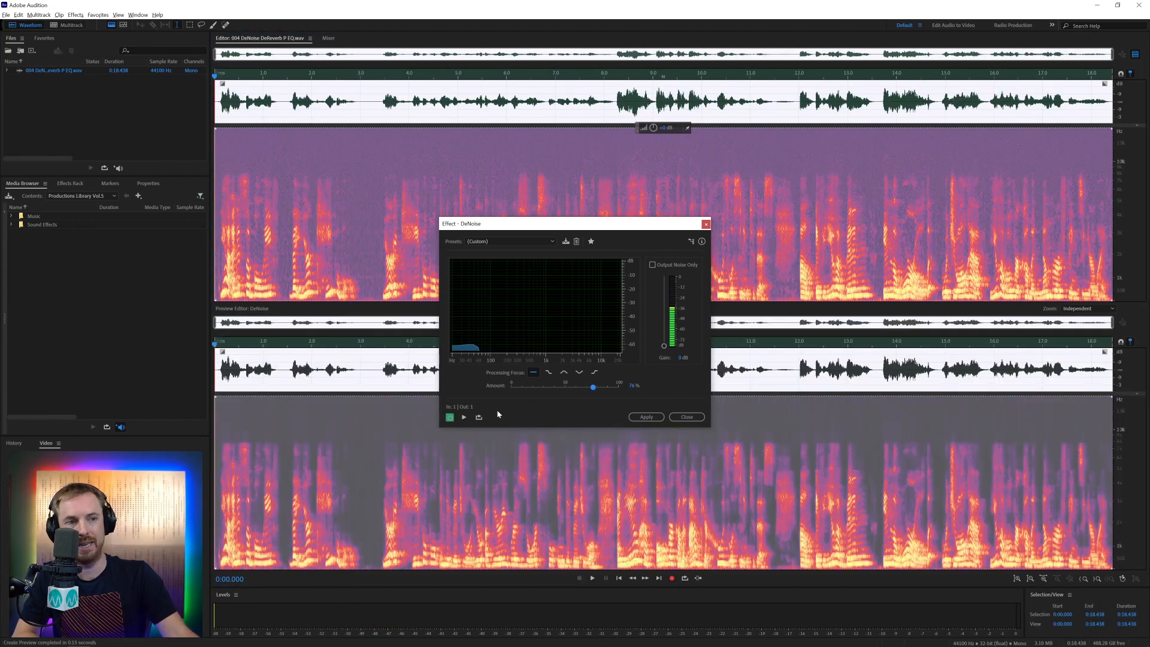
pyautogui.click(463, 417)
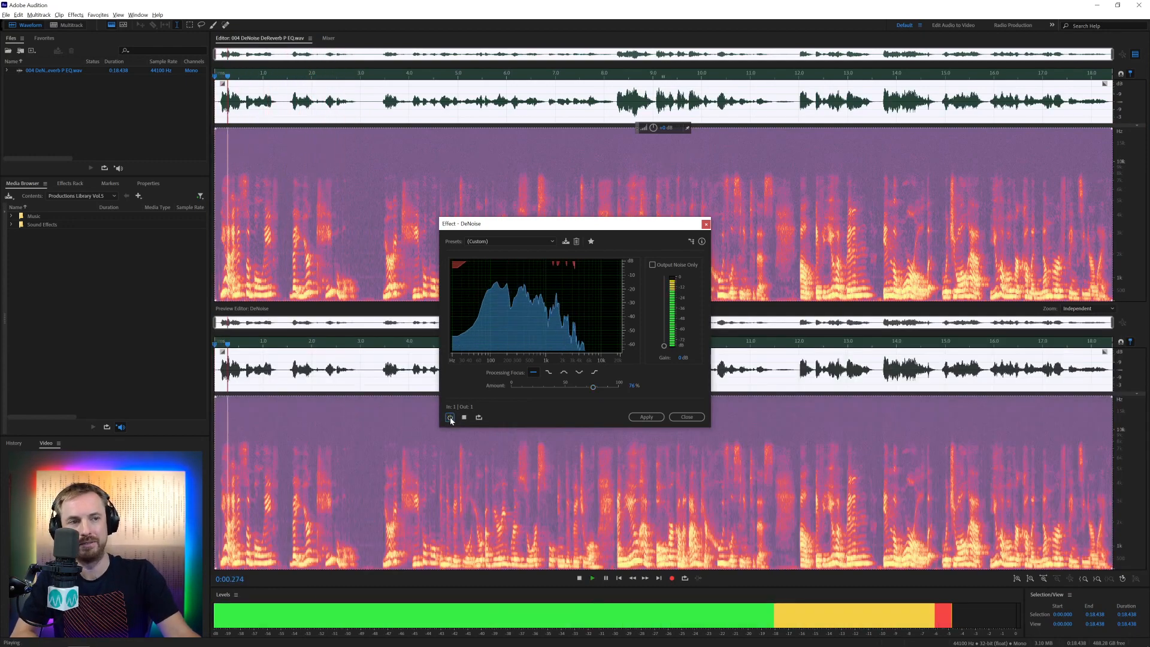
pyautogui.click(450, 417)
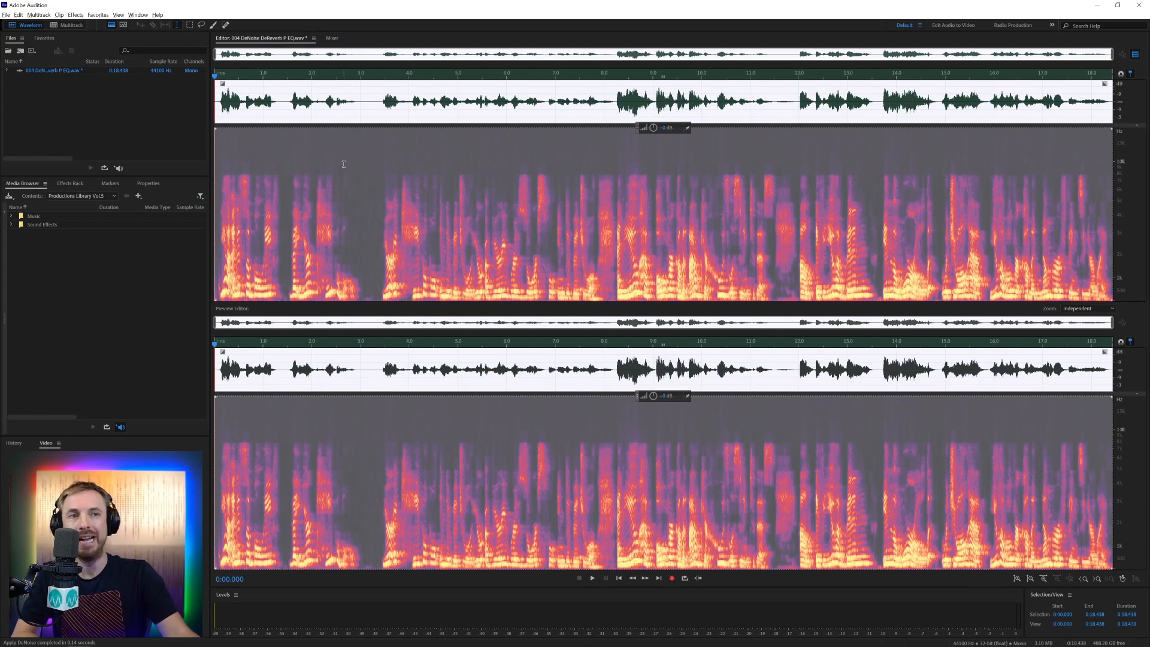
# Apply DeReverb to the recording at about 64% Amount, after trying lower amounts.
pyautogui.click(75, 14)
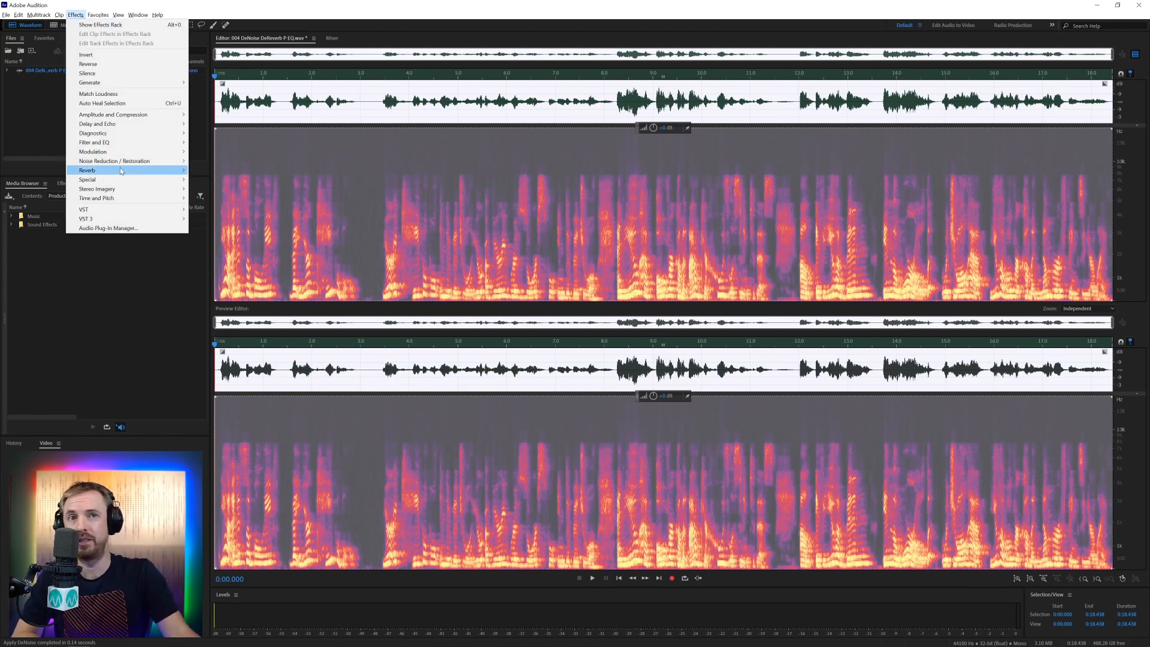
pyautogui.moveTo(114, 160)
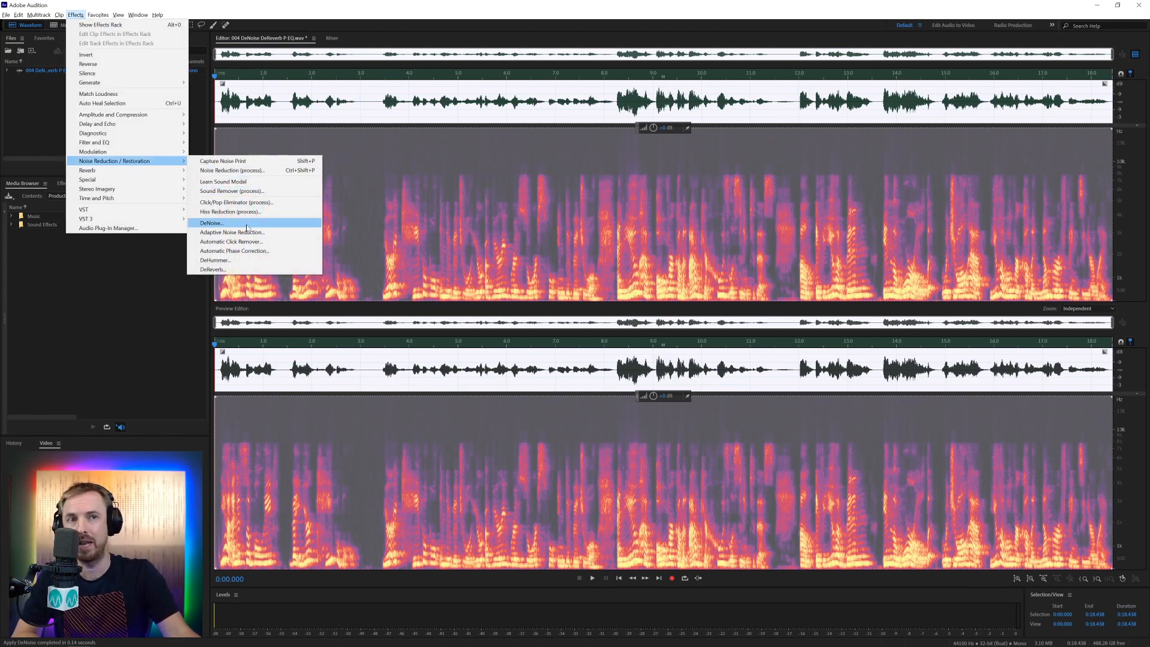
pyautogui.click(212, 269)
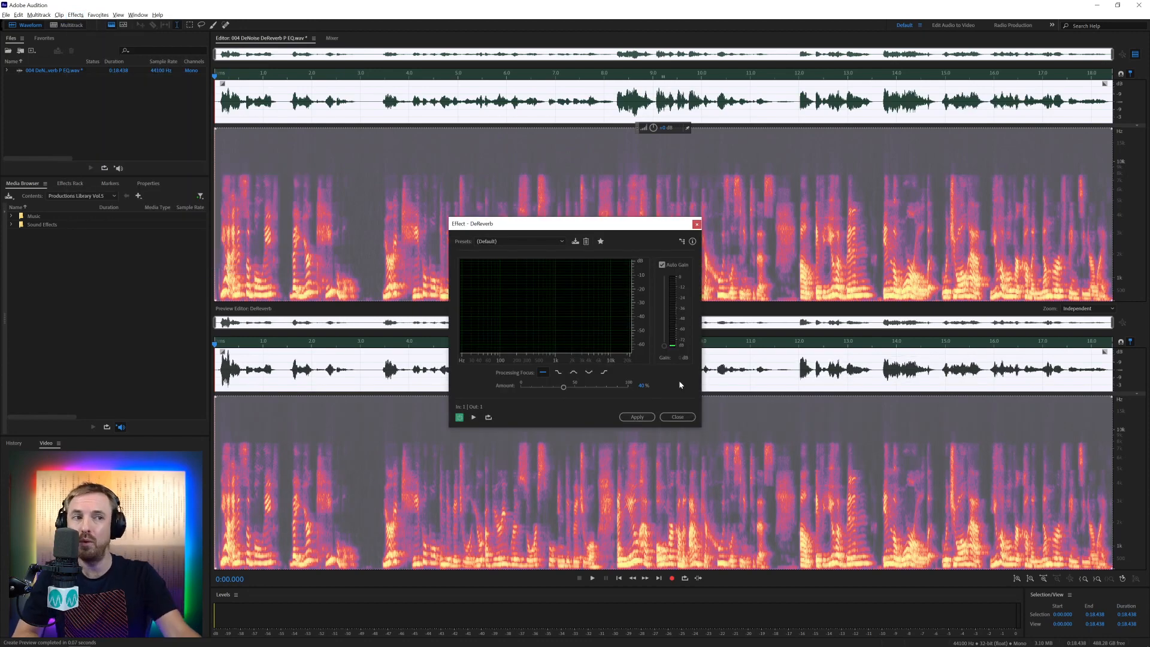
pyautogui.moveTo(563, 387); pyautogui.dragTo(520, 387)
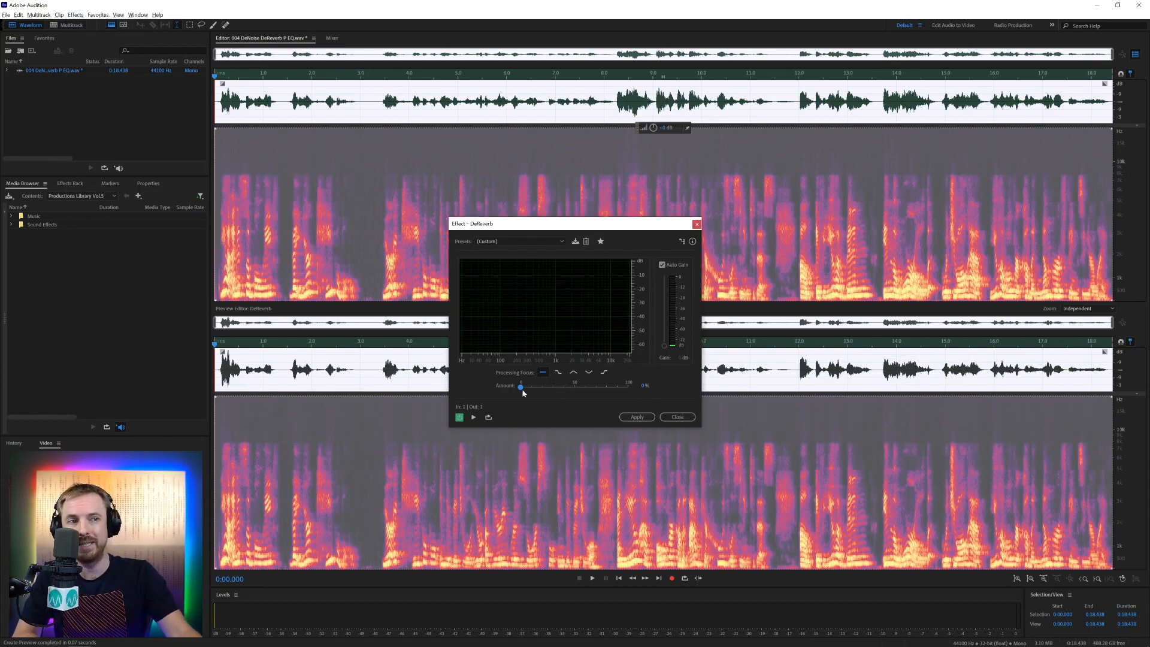
pyautogui.moveTo(520, 386); pyautogui.dragTo(531, 386)
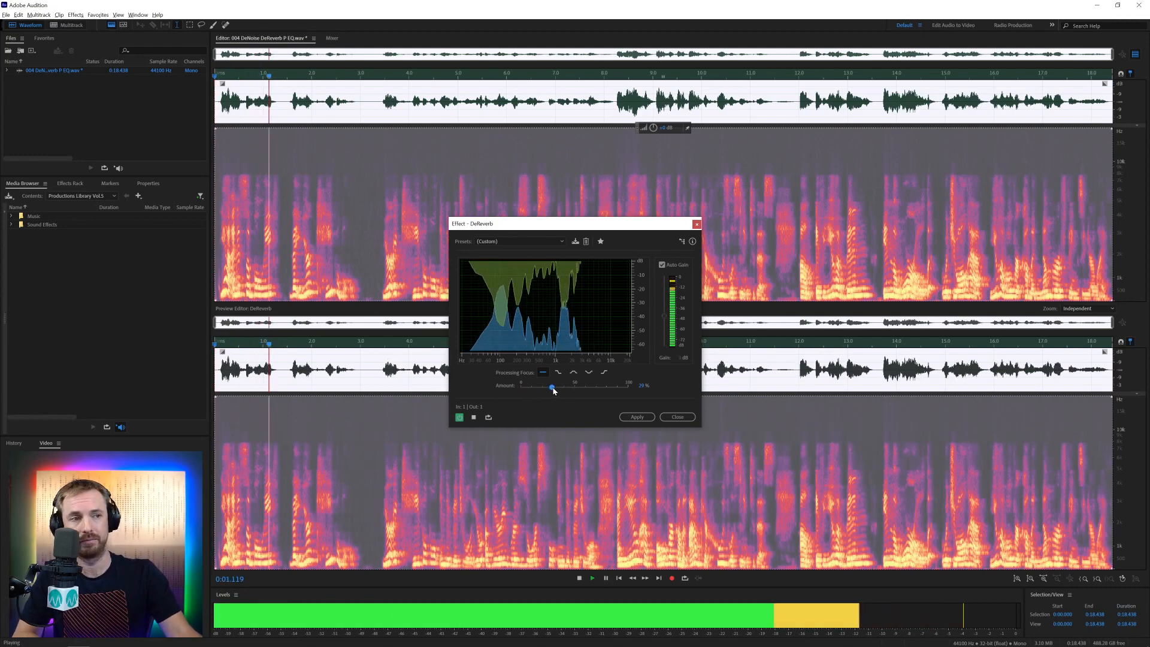
pyautogui.moveTo(552, 388); pyautogui.dragTo(595, 388)
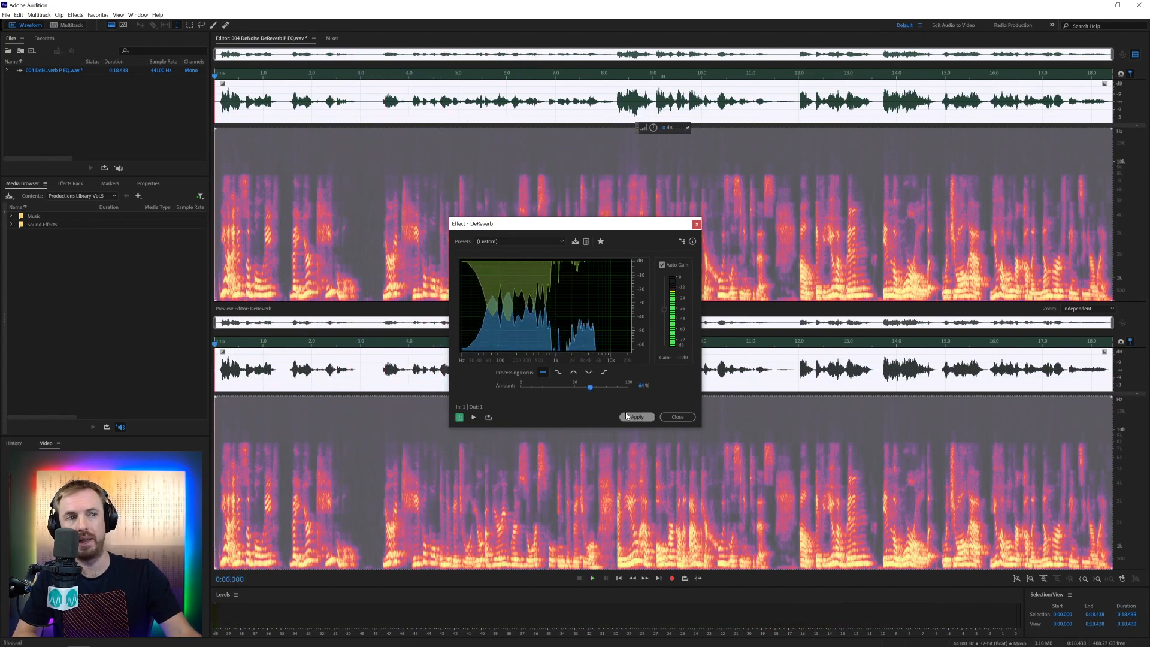
pyautogui.click(636, 416)
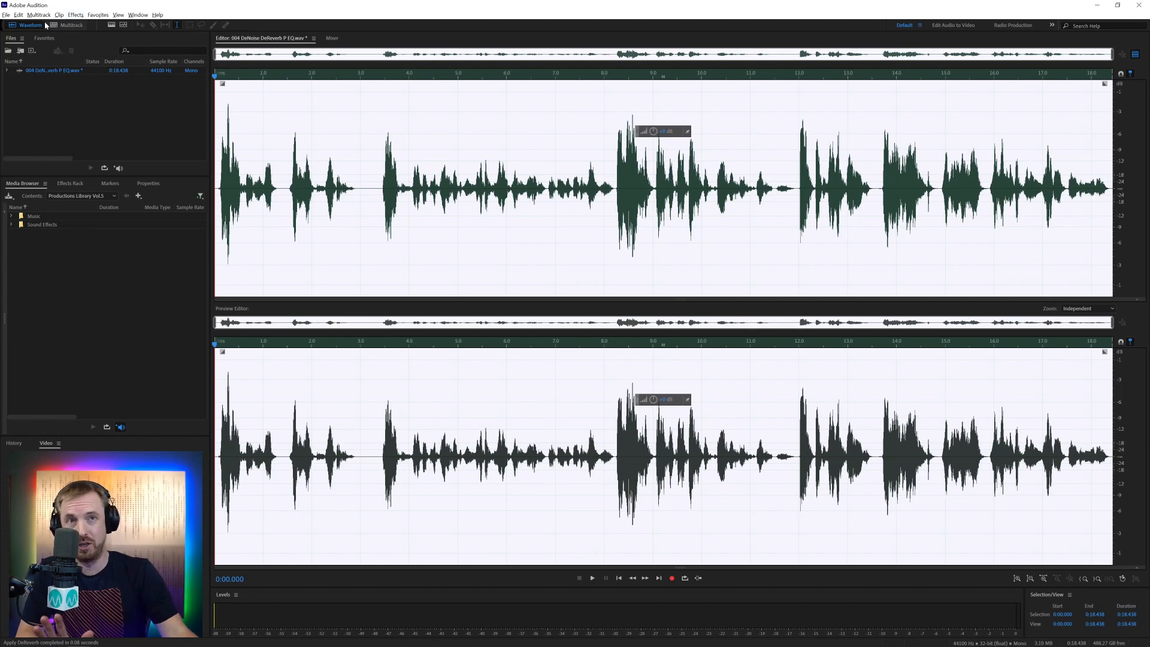
# Reset Dynamics to Default, enable AutoGate near -33 dB threshold, and show the spectral display.
pyautogui.click(73, 14)
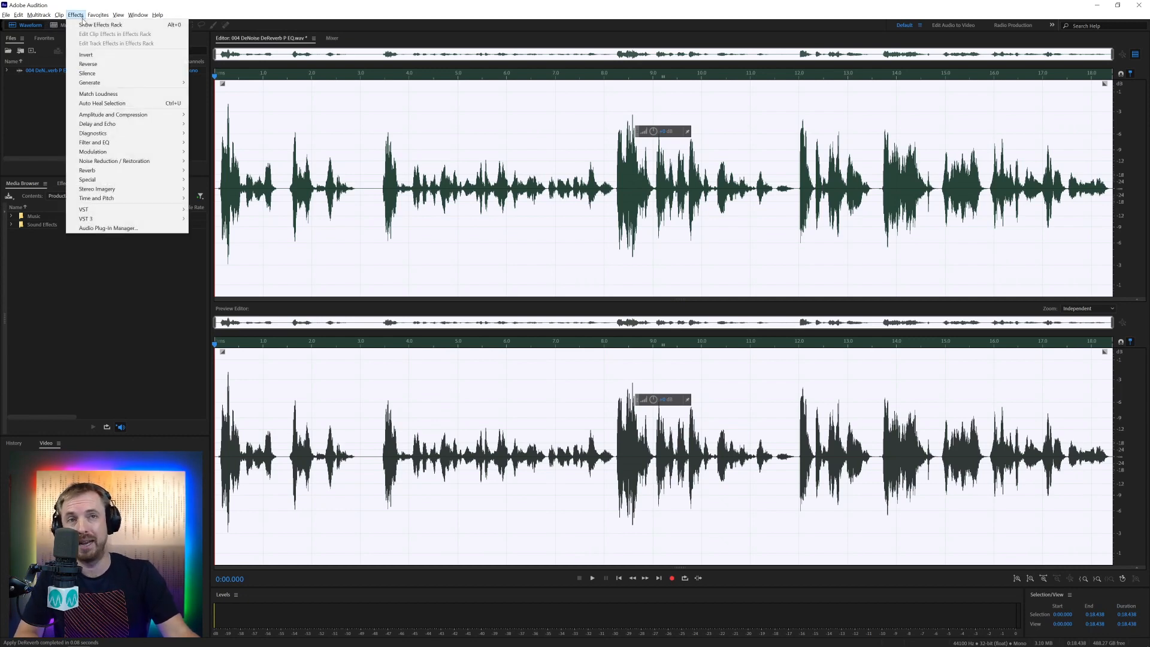
pyautogui.moveTo(112, 114)
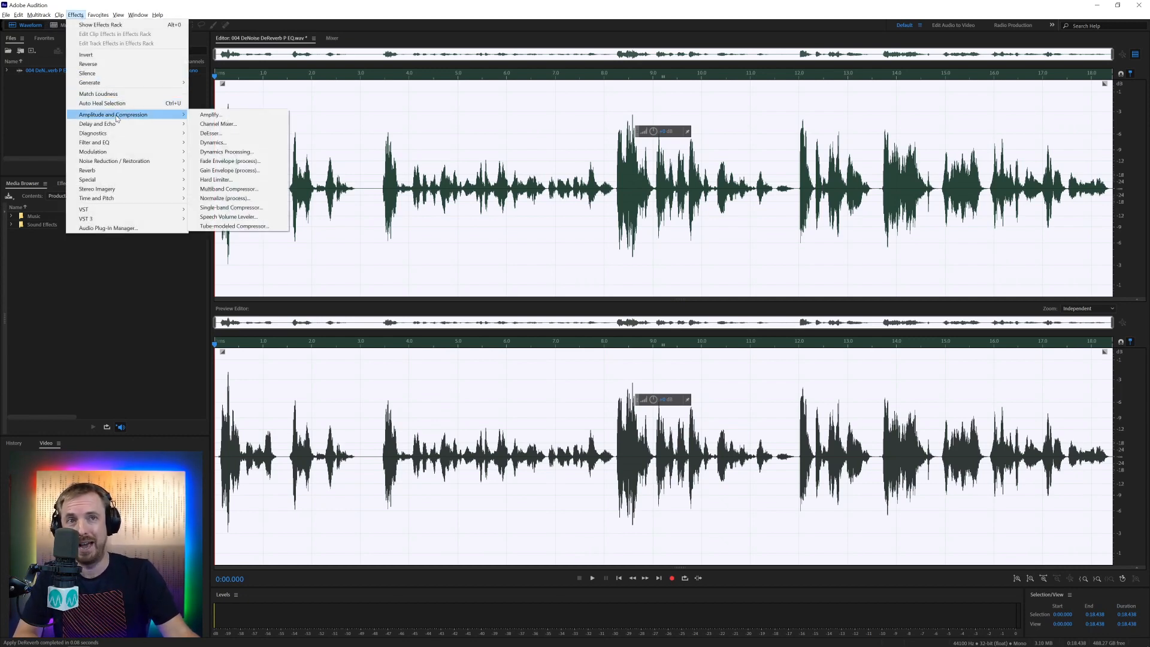
pyautogui.moveTo(213, 142)
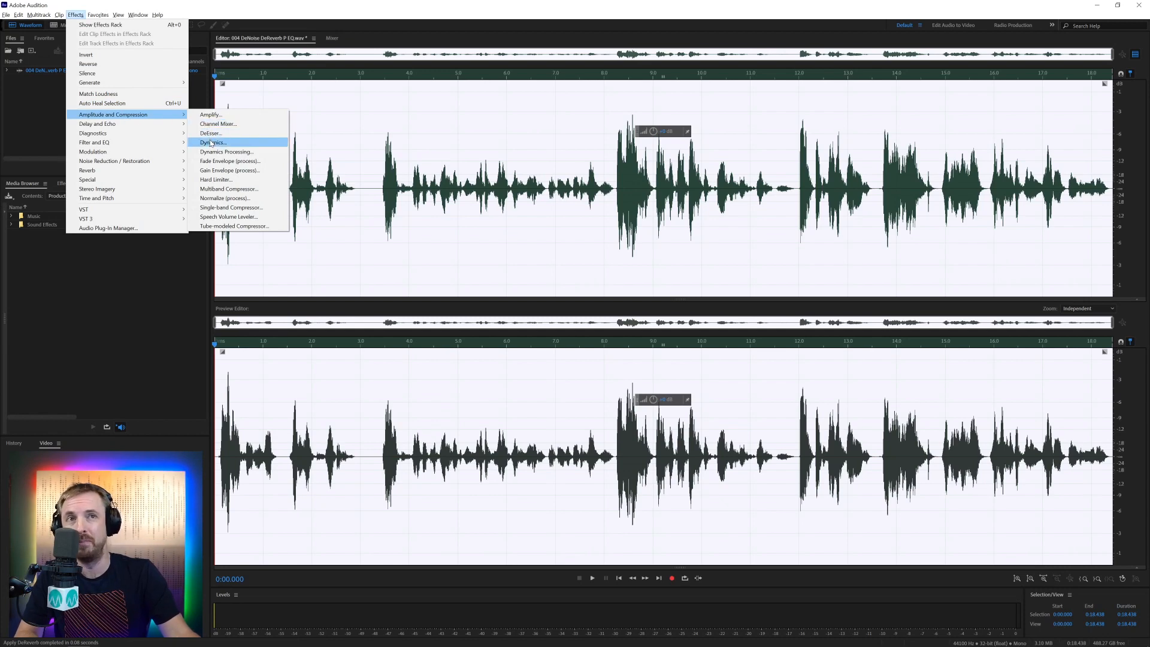
pyautogui.click(211, 142)
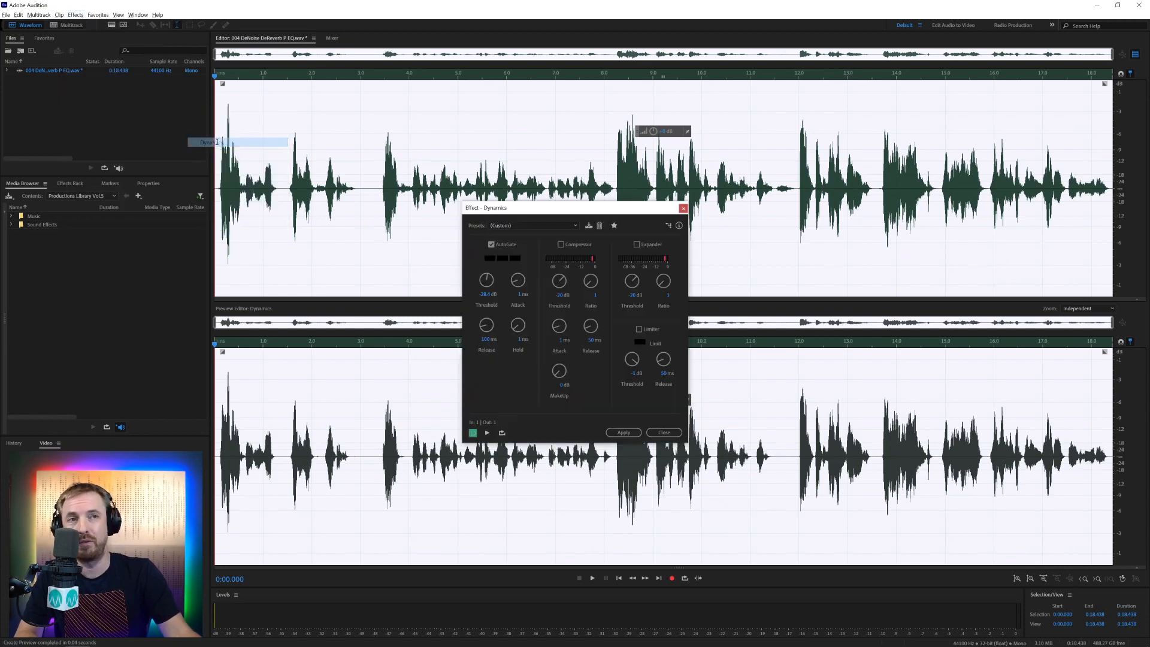
pyautogui.click(533, 226)
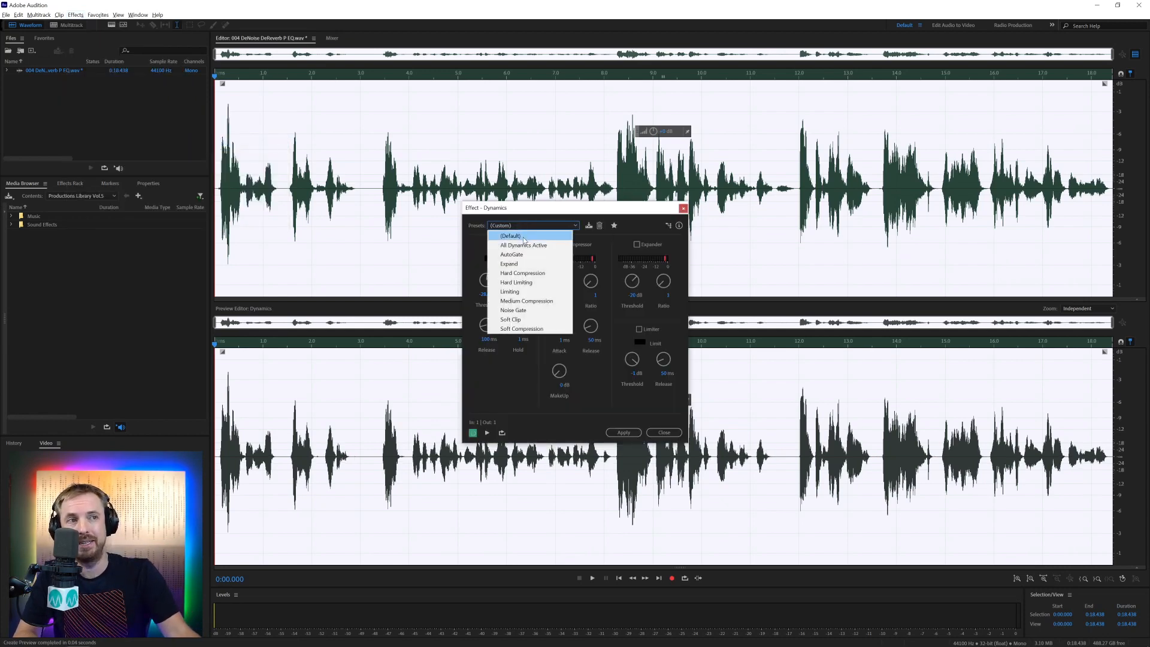
pyautogui.click(510, 235)
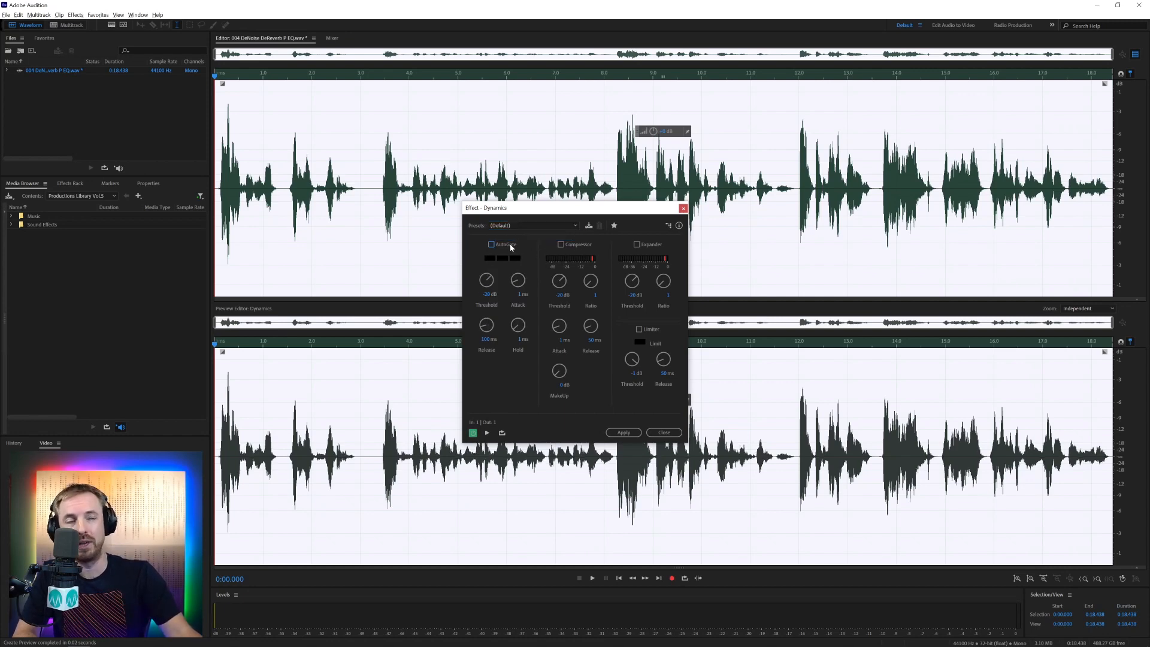
pyautogui.click(492, 245)
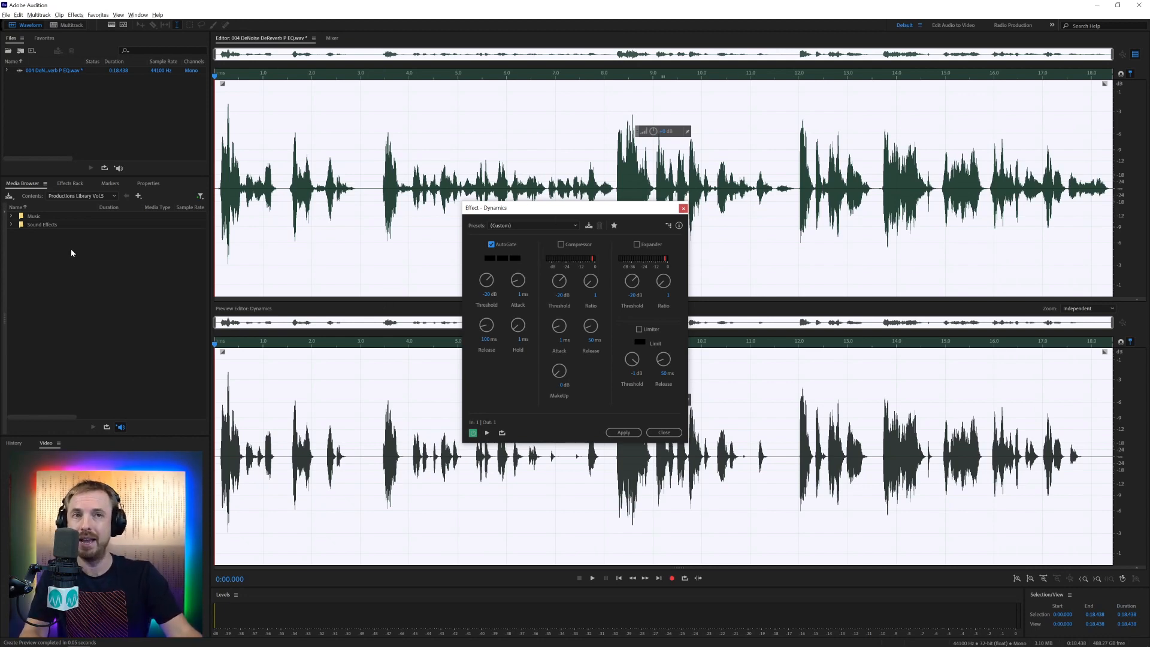
pyautogui.moveTo(114, 26)
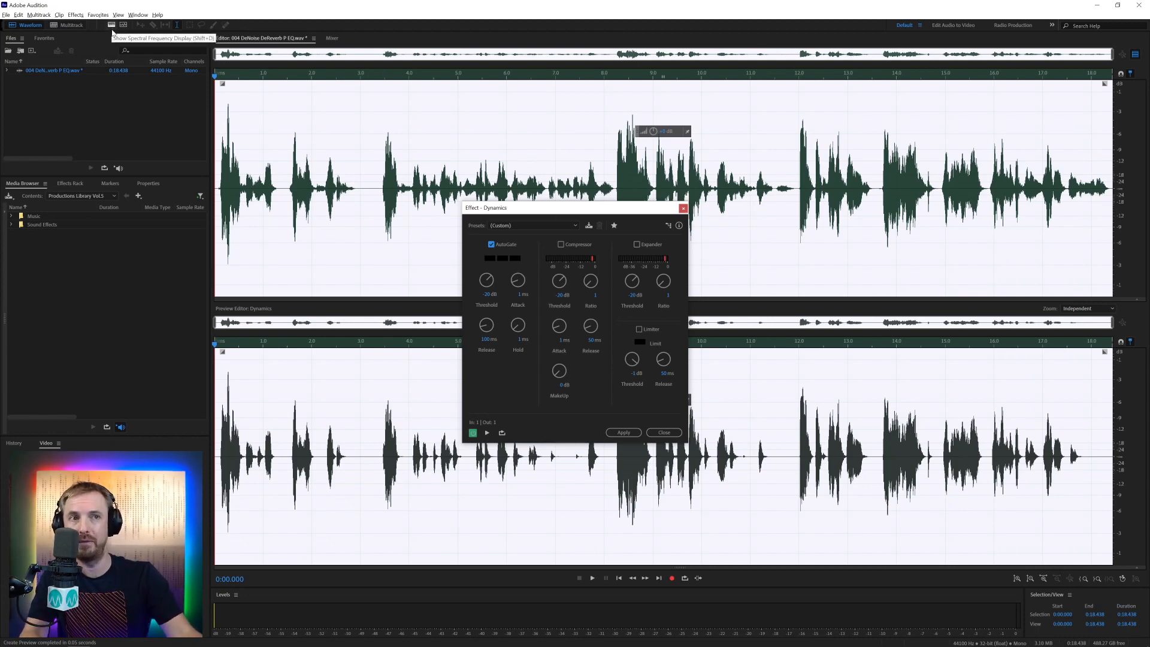
pyautogui.click(112, 25)
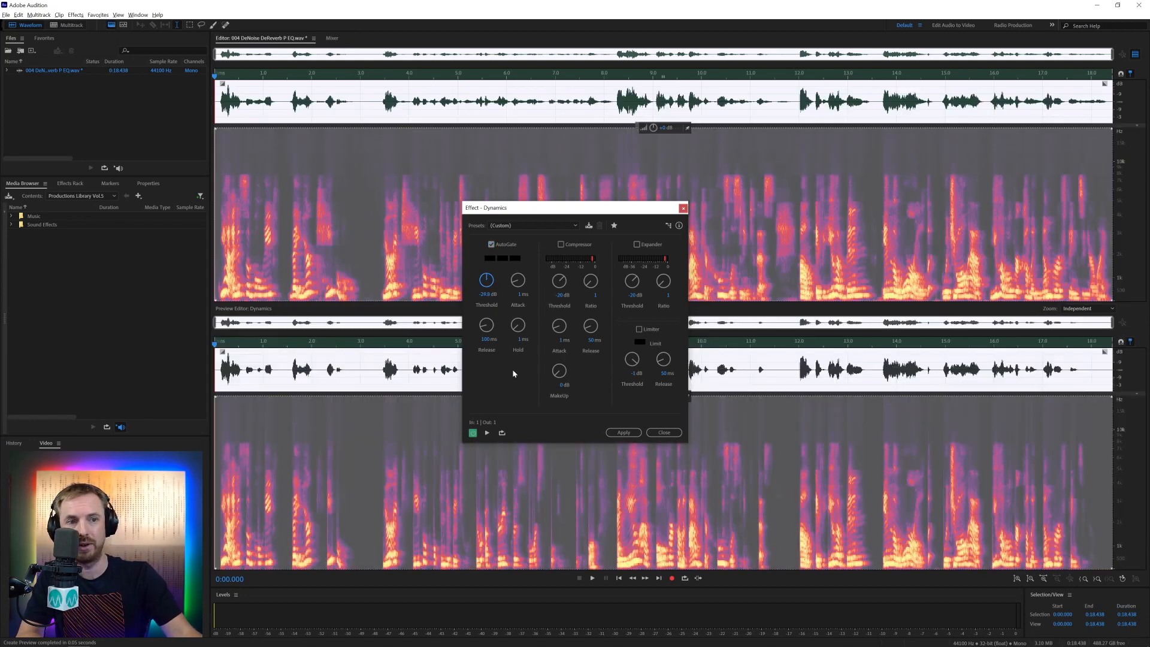
pyautogui.click(486, 432)
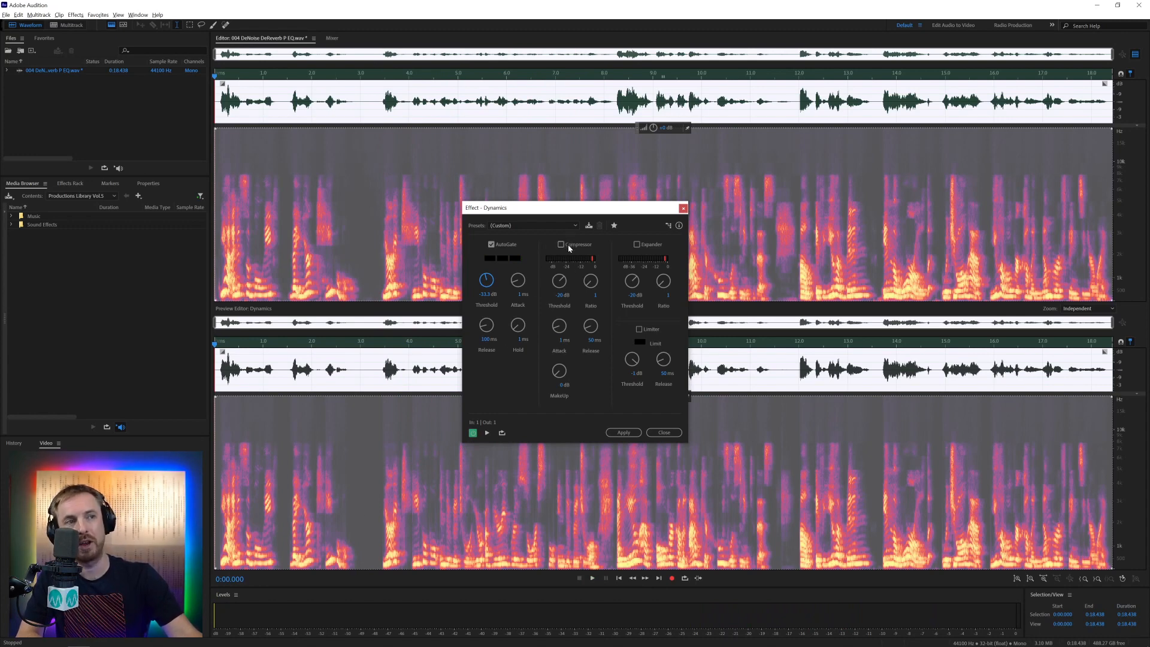
# Enable the compressor, raise its ratio and makeup gain, and apply Dynamics.
pyautogui.click(561, 245)
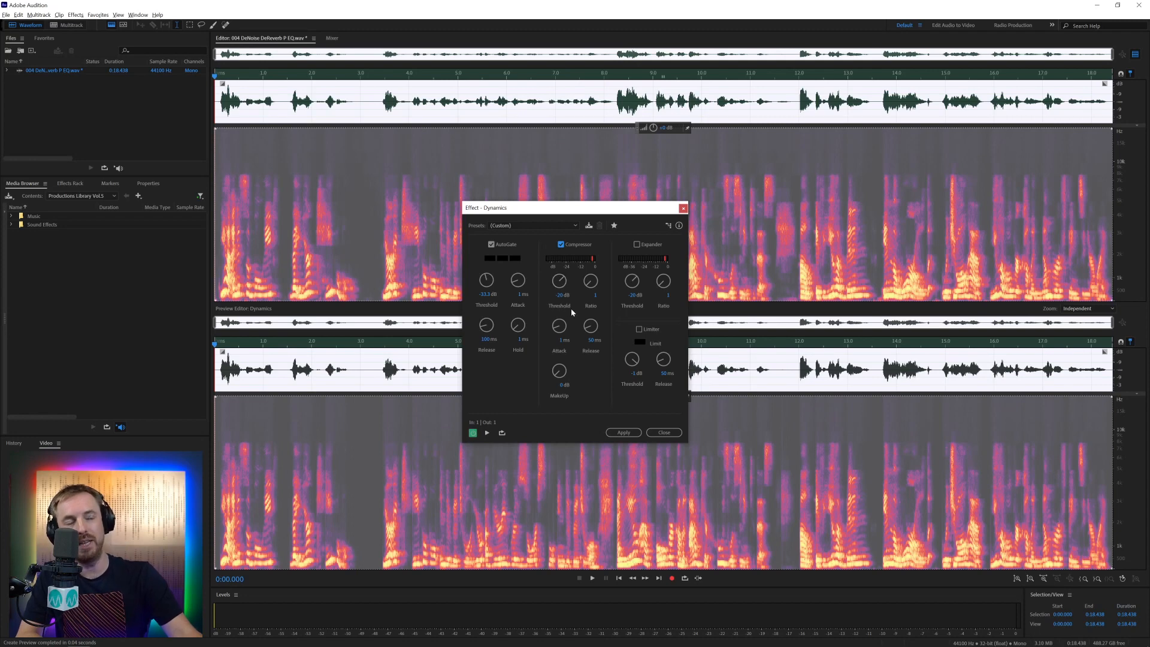
pyautogui.moveTo(591, 280); pyautogui.dragTo(591, 290)
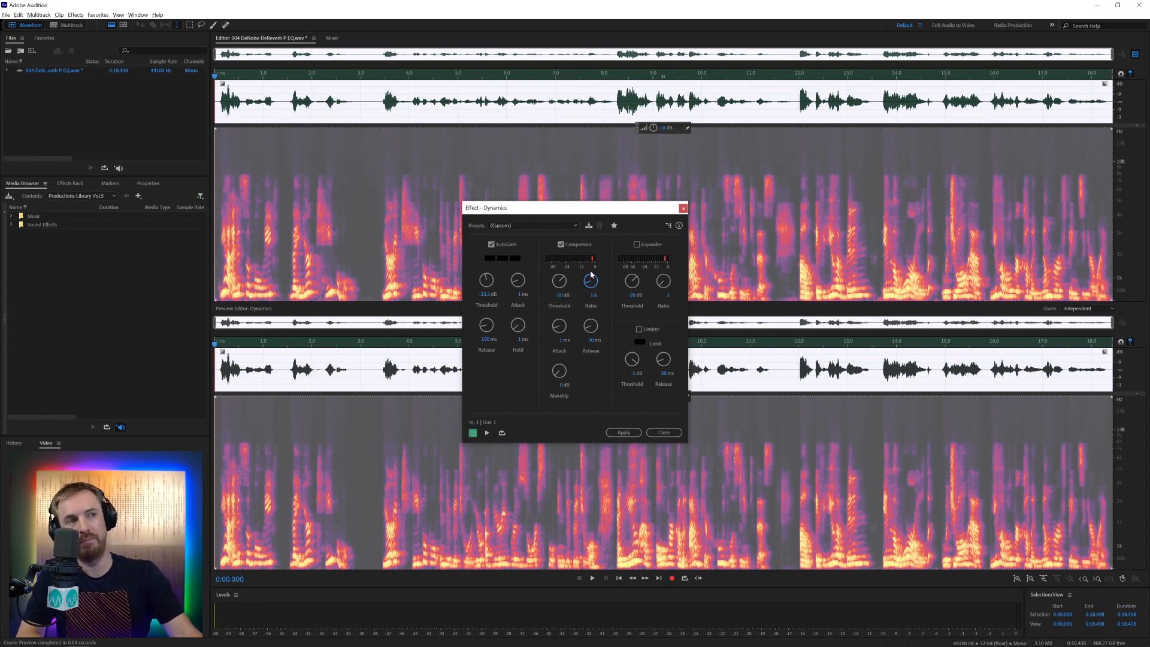
pyautogui.moveTo(591, 280); pyautogui.dragTo(591, 271)
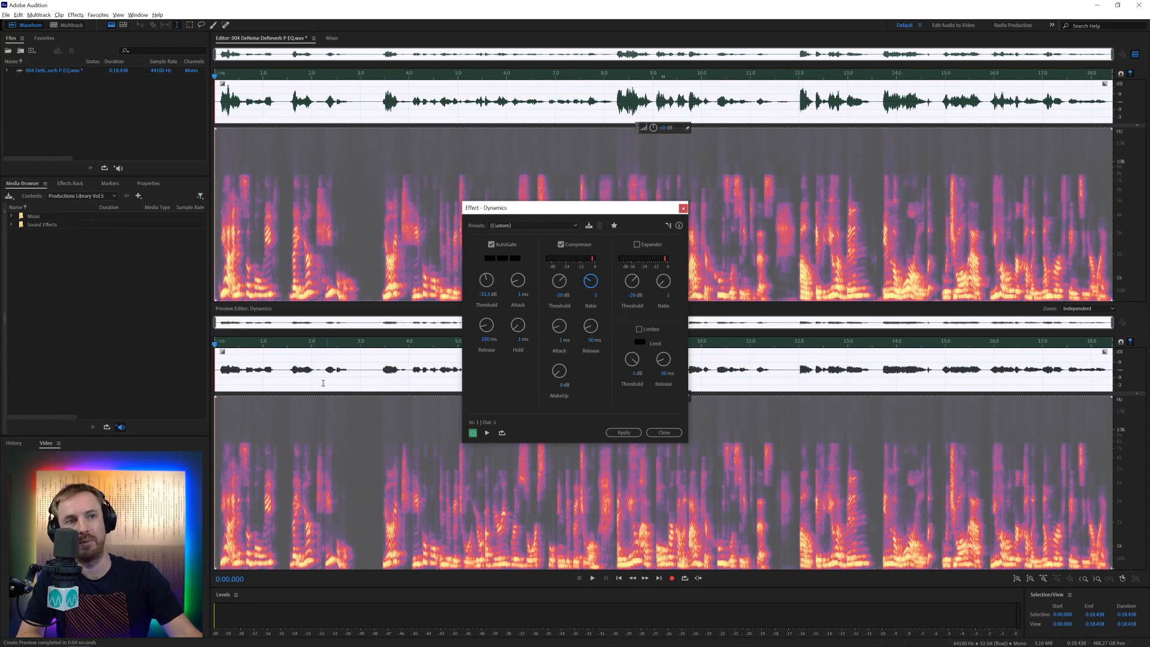
pyautogui.moveTo(540, 378)
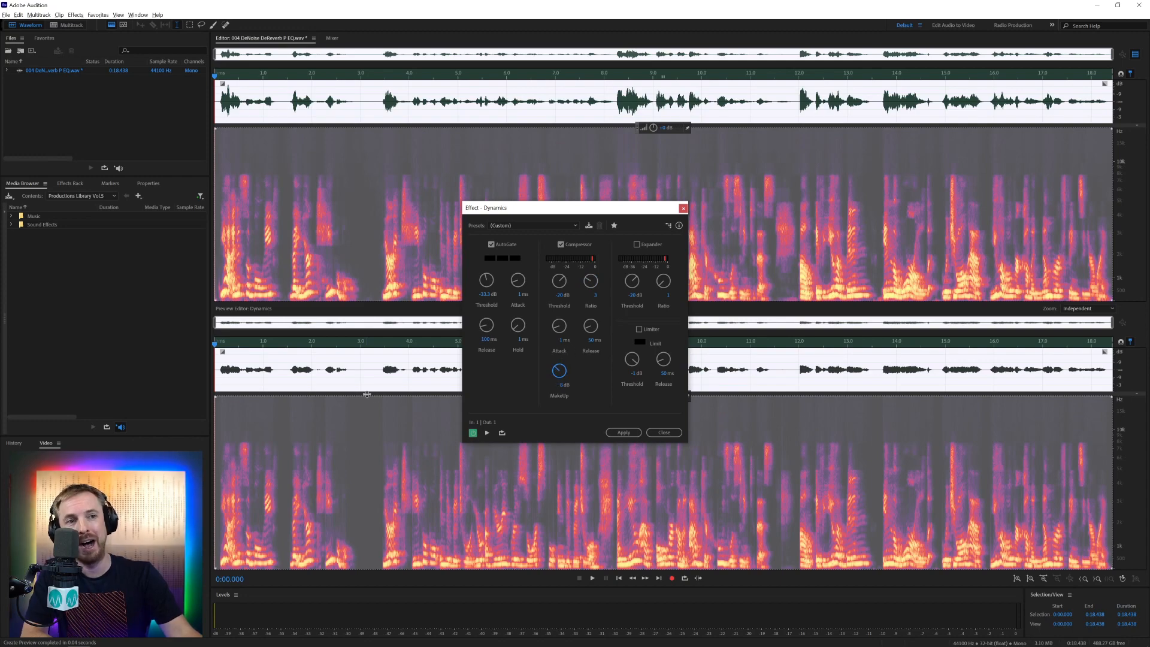
pyautogui.click(487, 432)
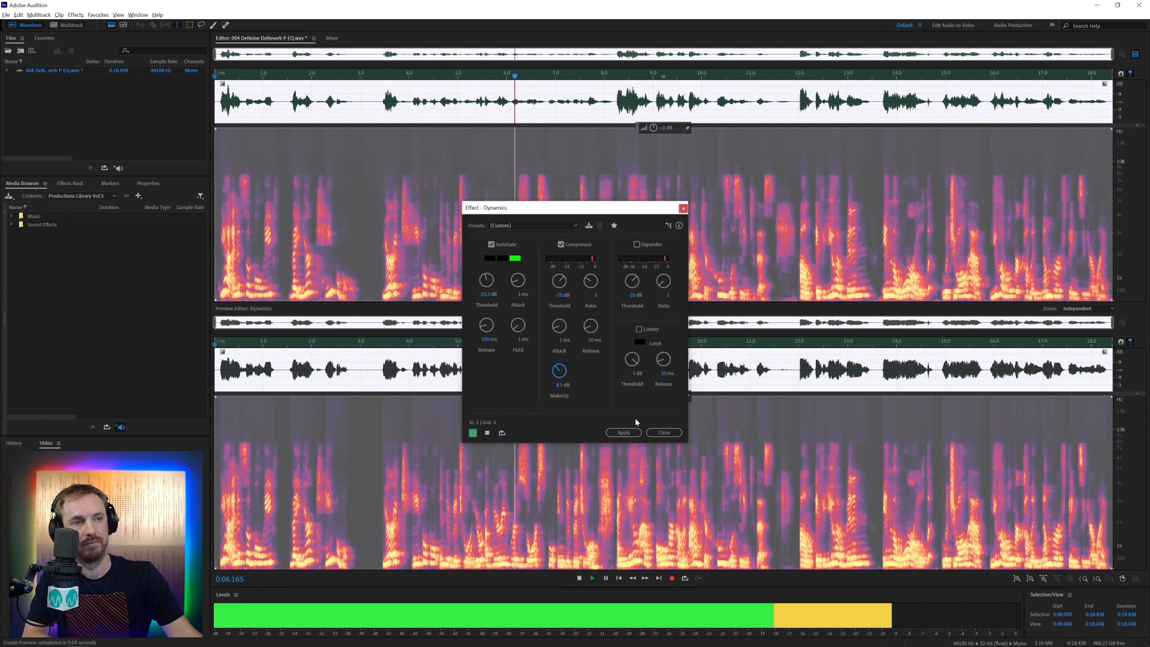
pyautogui.click(663, 433)
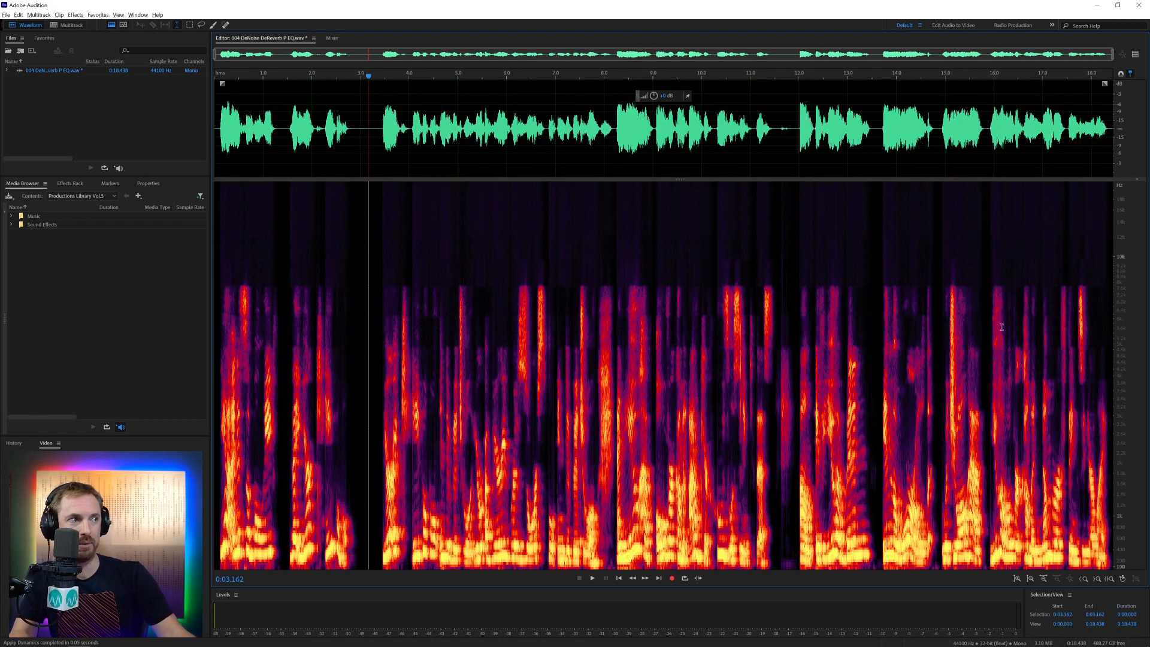
pyautogui.moveTo(1028, 291)
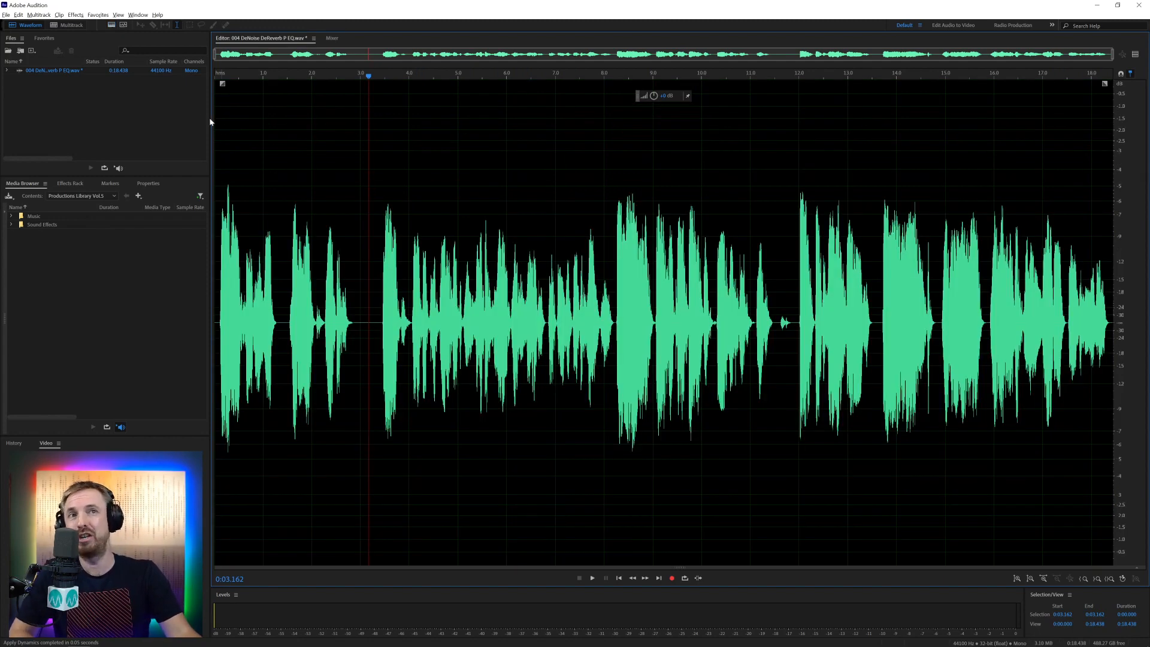
# In the Parametric Equalizer, raise the high-pass cutoff to about 214 Hz and cut band 3 by about 4 dB.
pyautogui.click(73, 14)
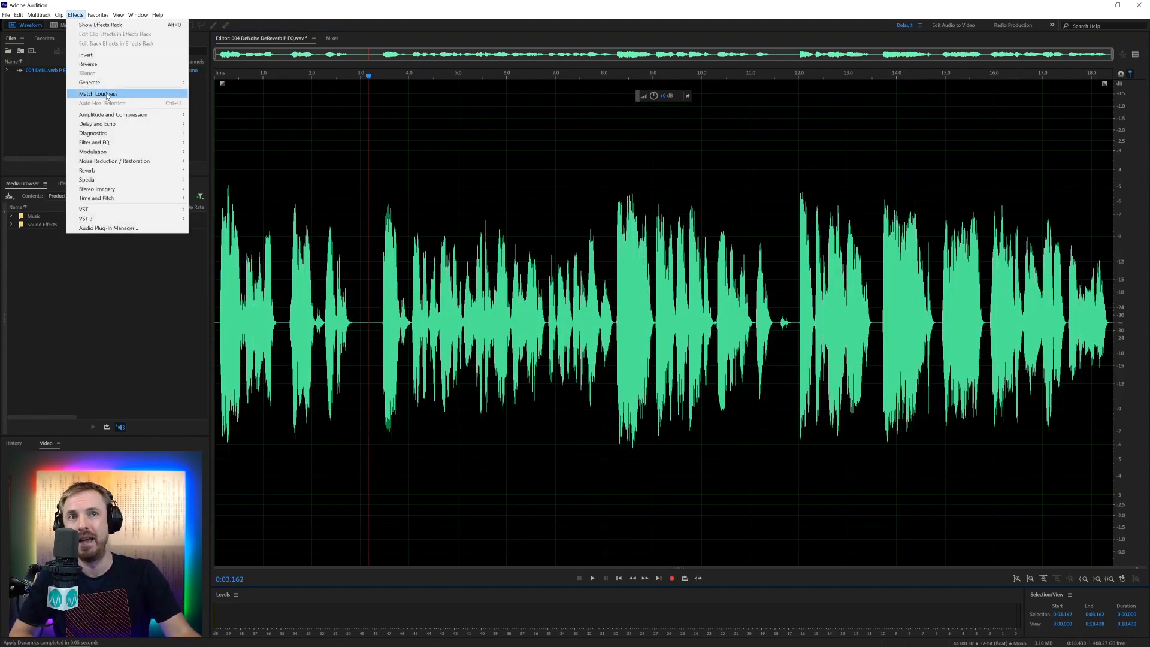
pyautogui.moveTo(92, 143)
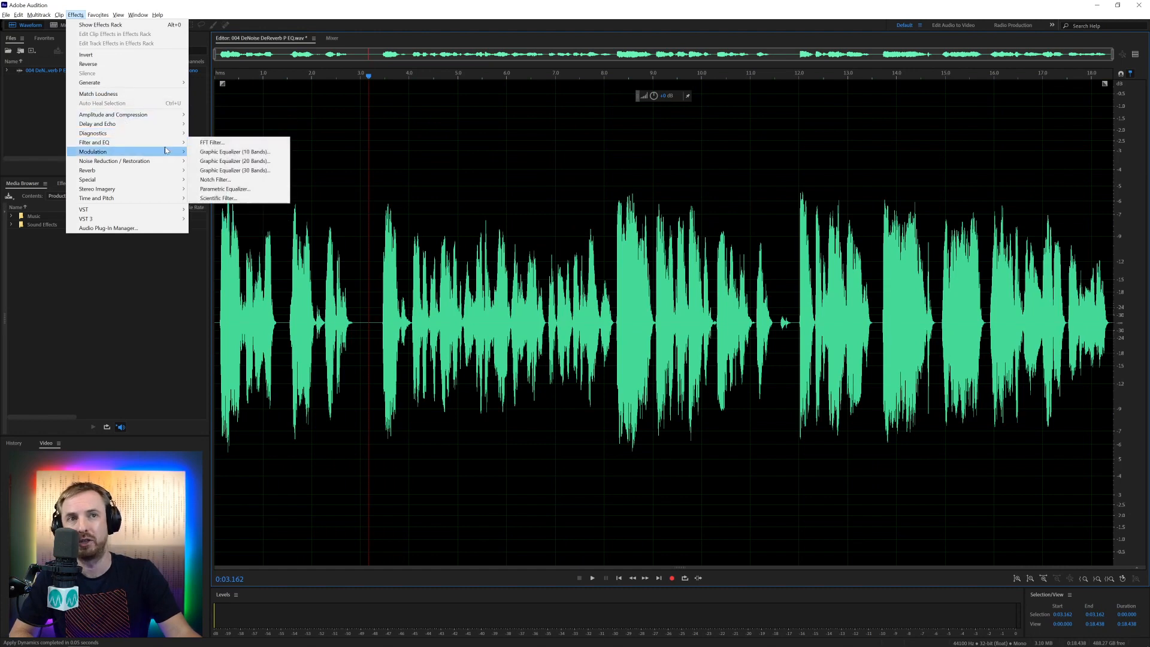
pyautogui.click(224, 188)
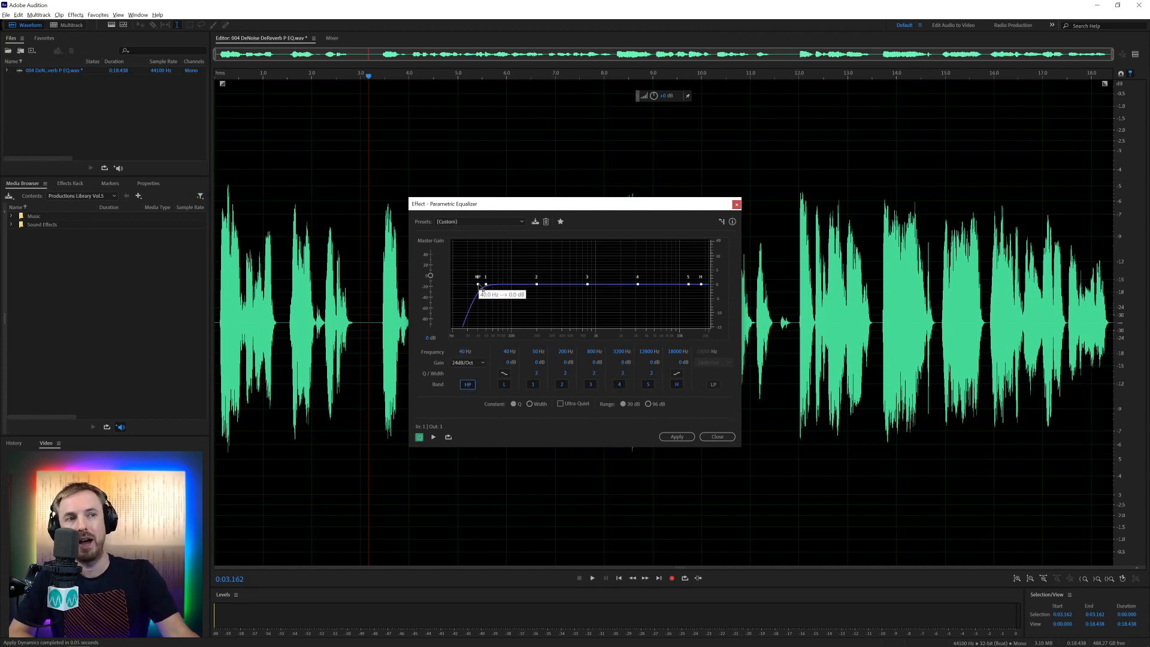
pyautogui.moveTo(479, 285); pyautogui.dragTo(519, 285)
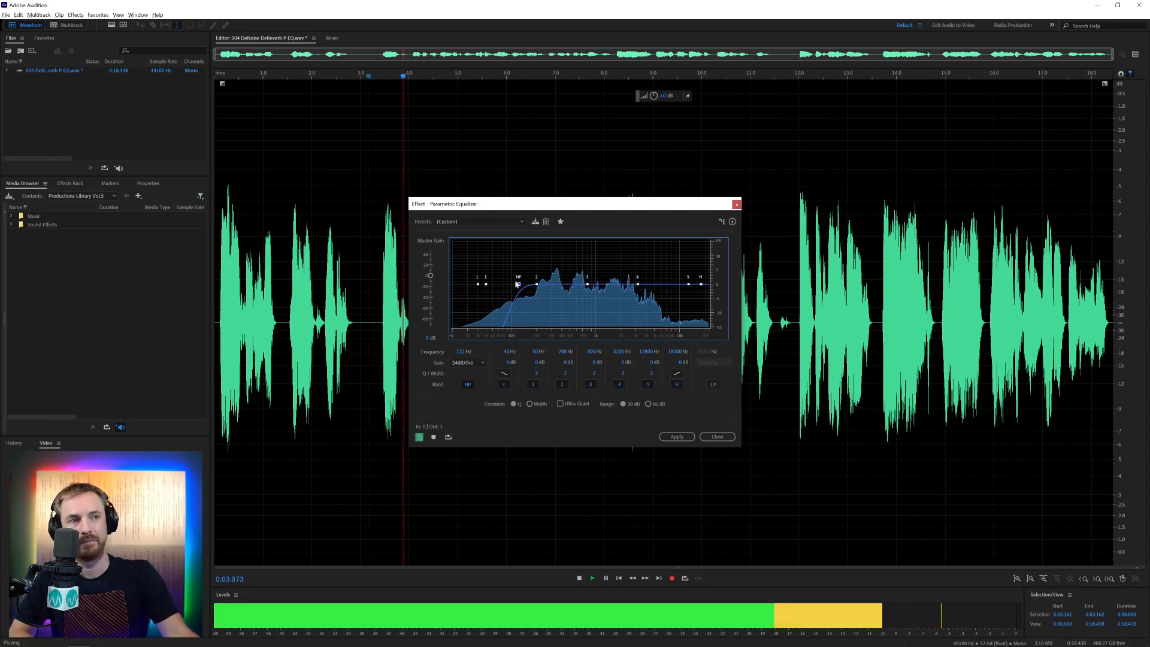
pyautogui.moveTo(519, 286); pyautogui.dragTo(543, 284)
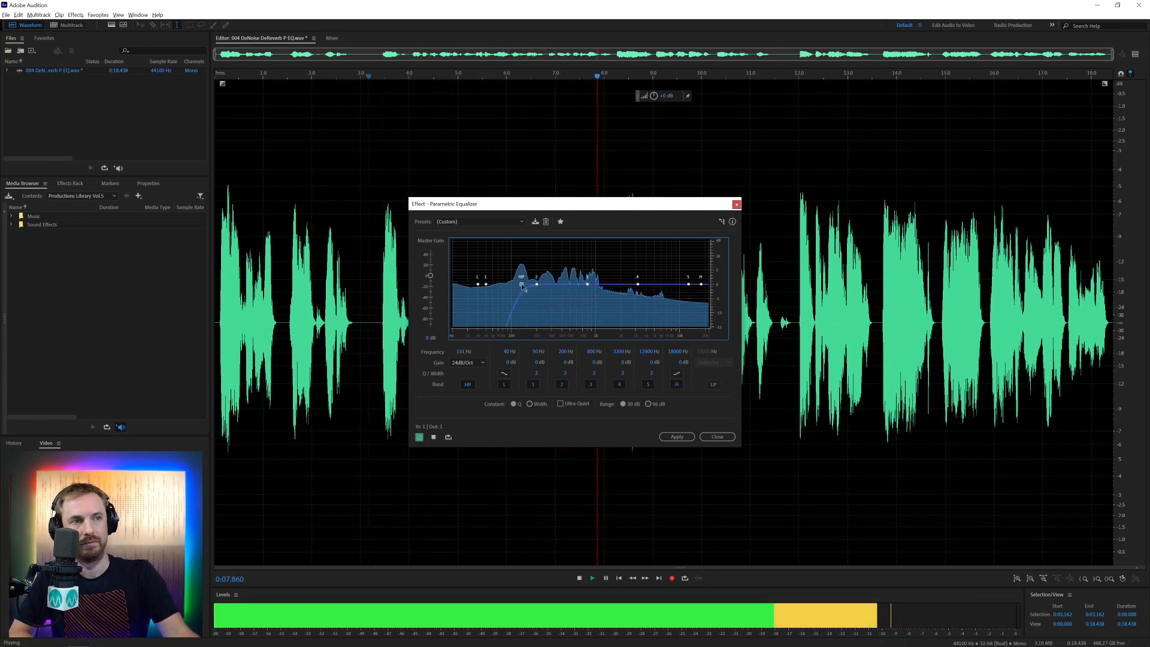
pyautogui.moveTo(521, 285); pyautogui.dragTo(540, 285)
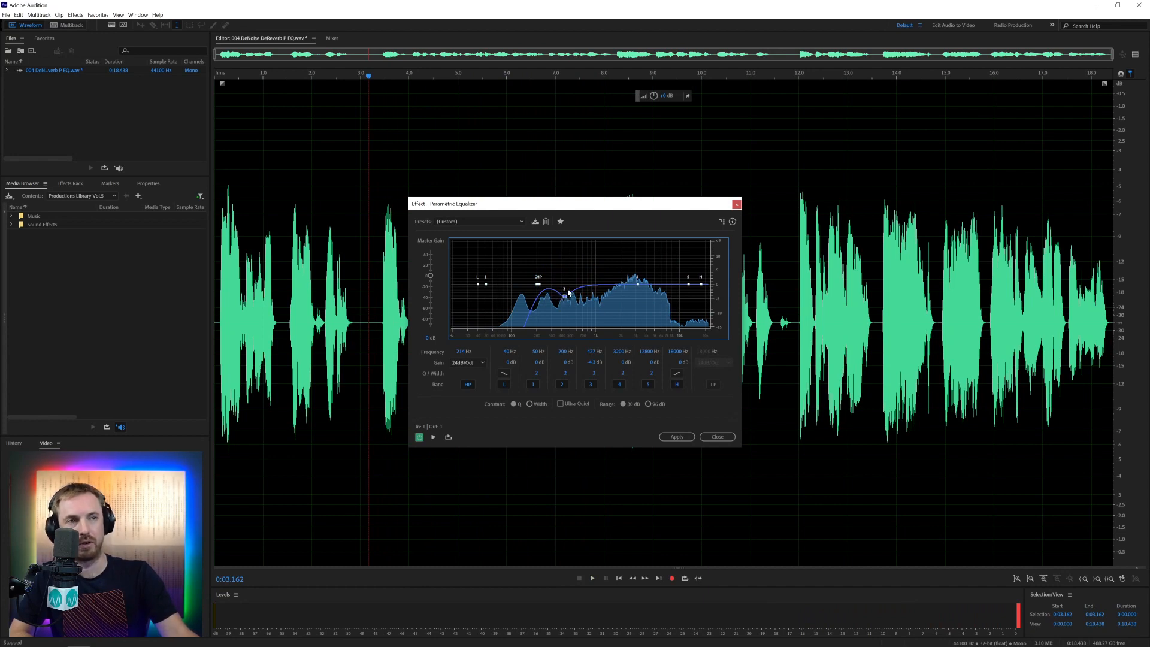
pyautogui.click(433, 437)
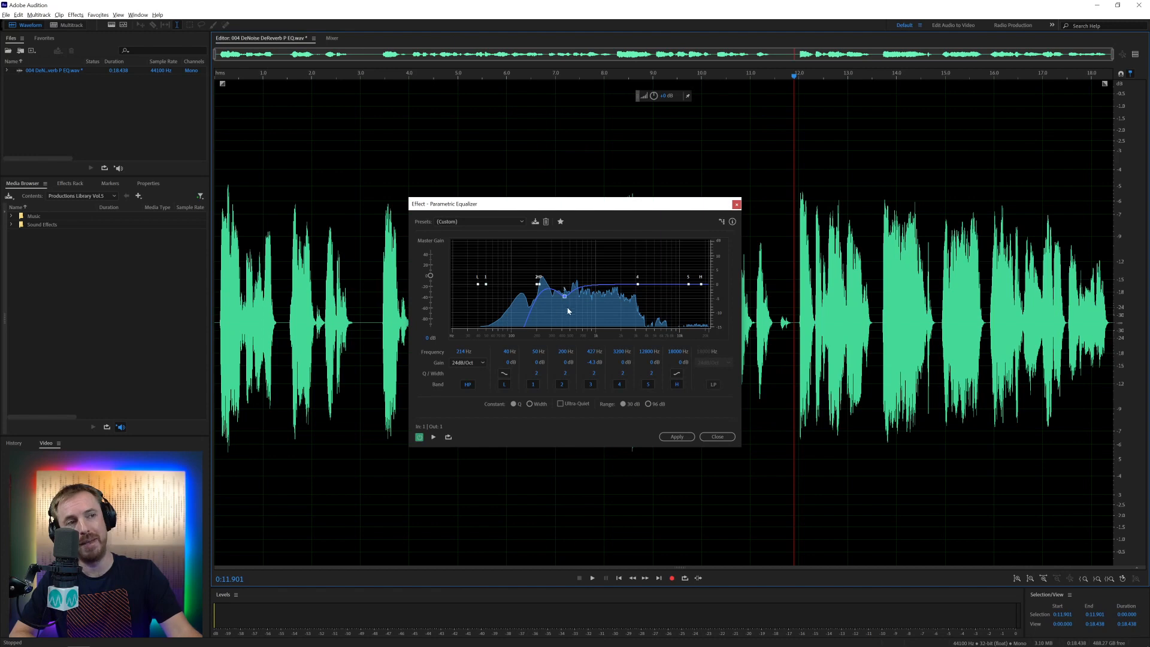
pyautogui.moveTo(630, 318)
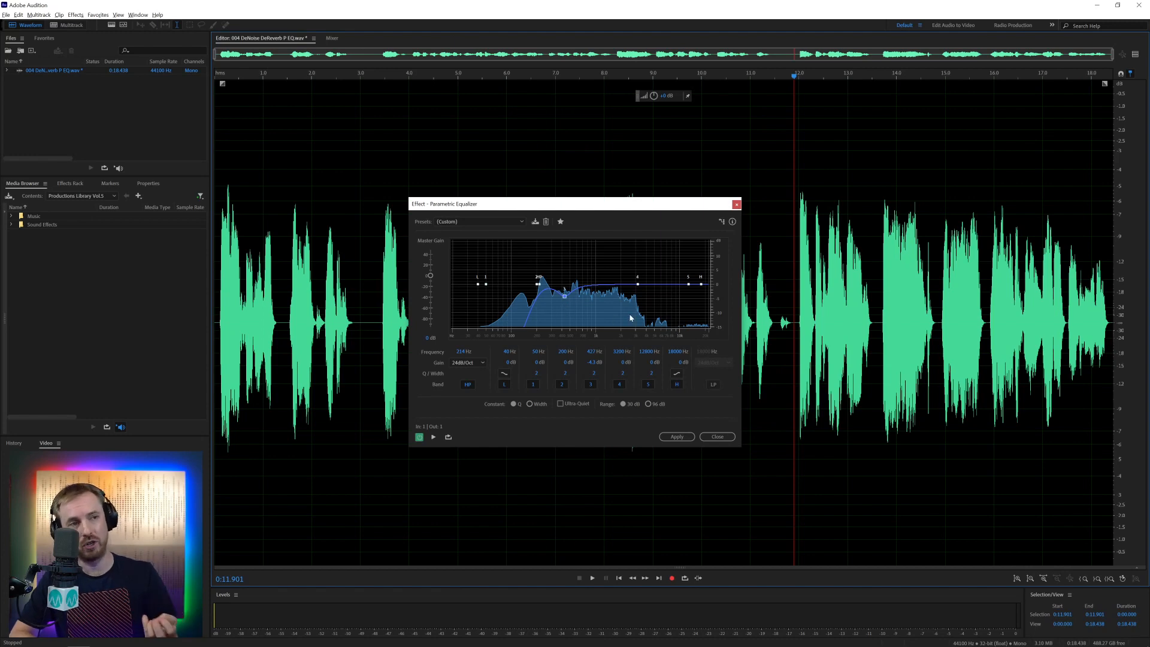